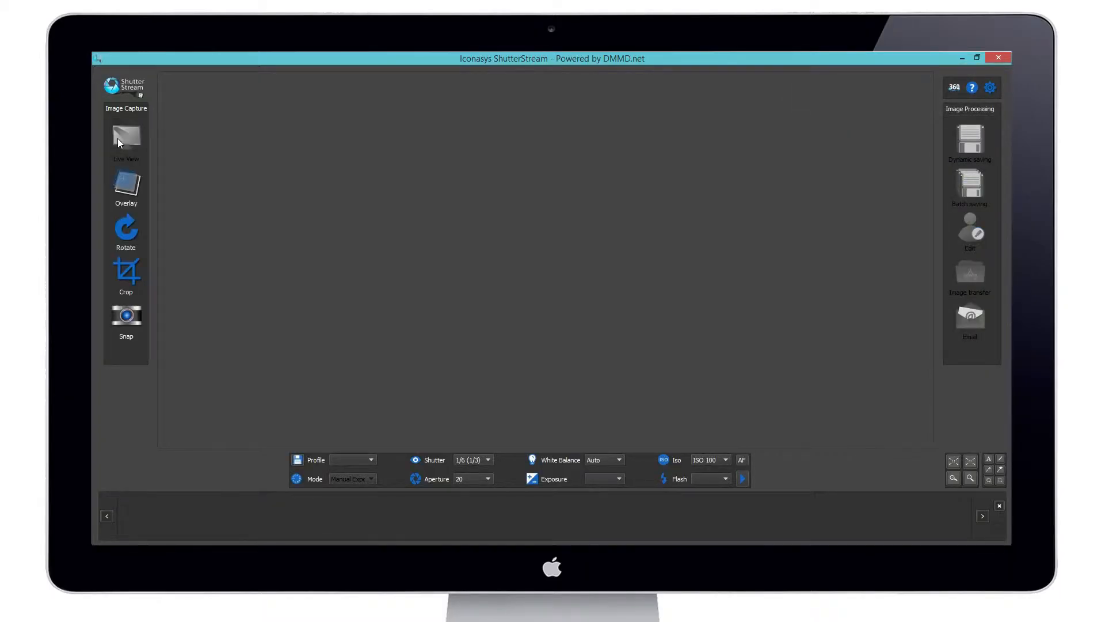
- Start live view and try shutter speeds (1/25, 1/4, etc.) until settling on 0"4 for good exposure
click(126, 136)
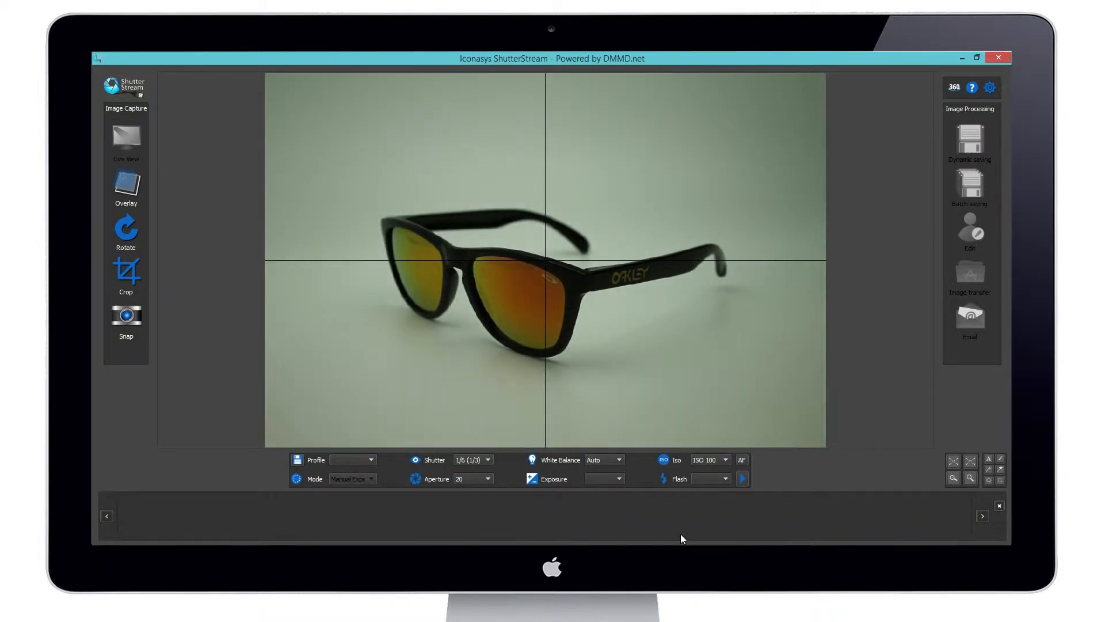
click(488, 459)
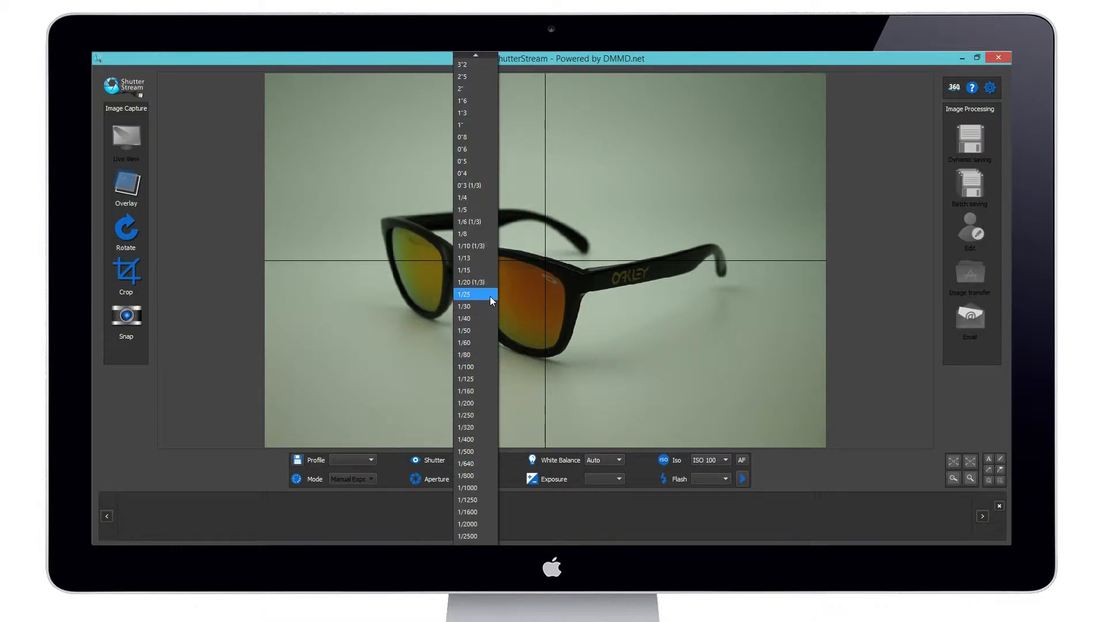
click(476, 294)
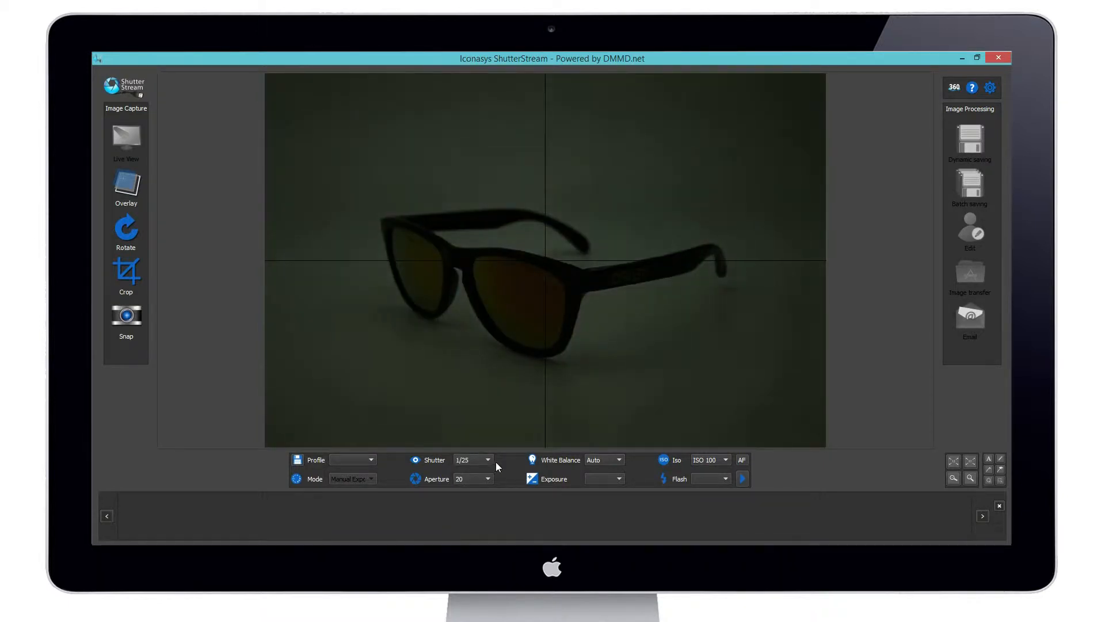
click(488, 459)
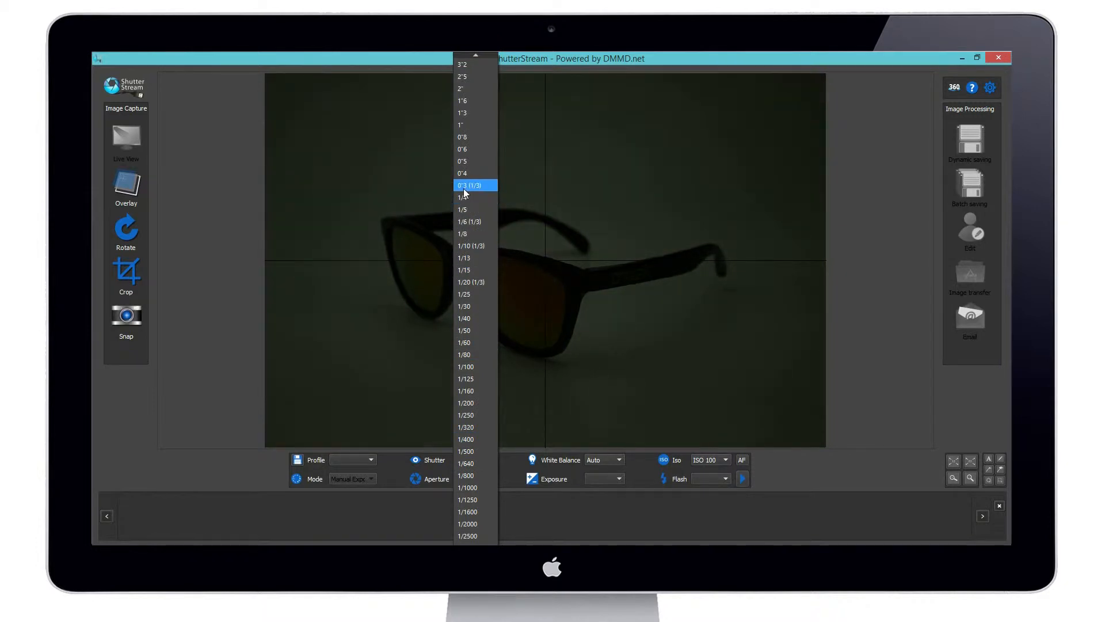
click(462, 210)
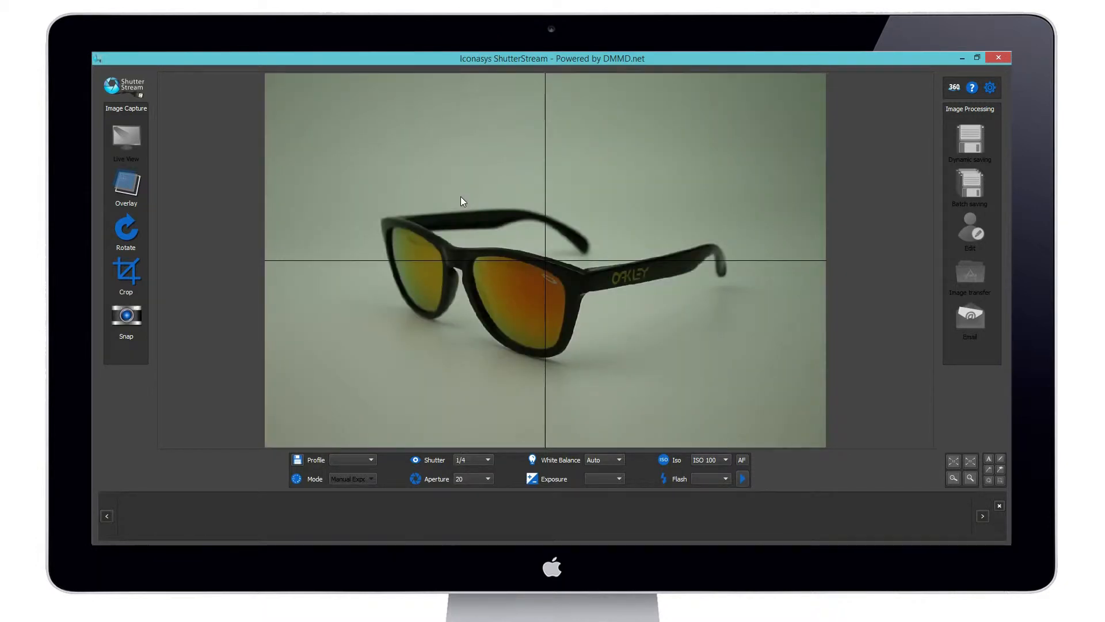
click(487, 460)
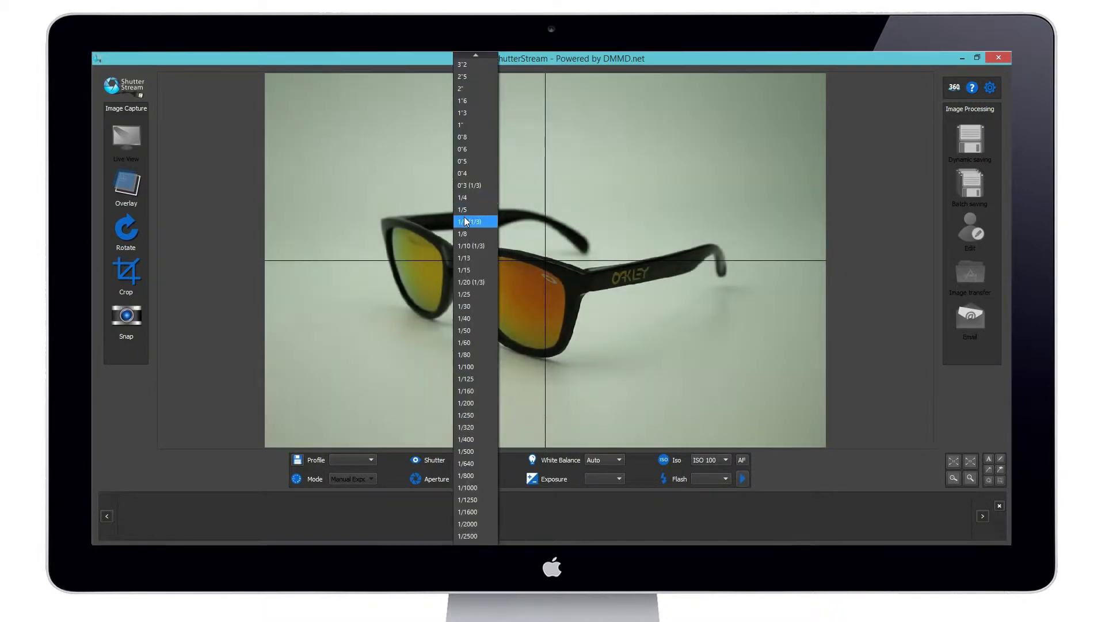
click(462, 172)
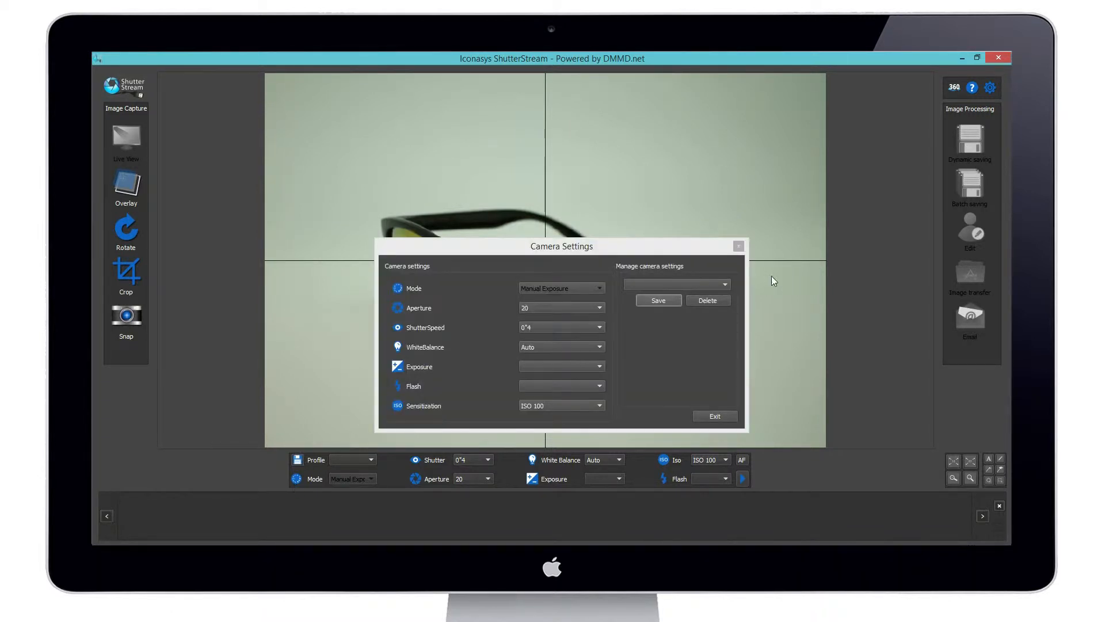
mouse_move(369, 436)
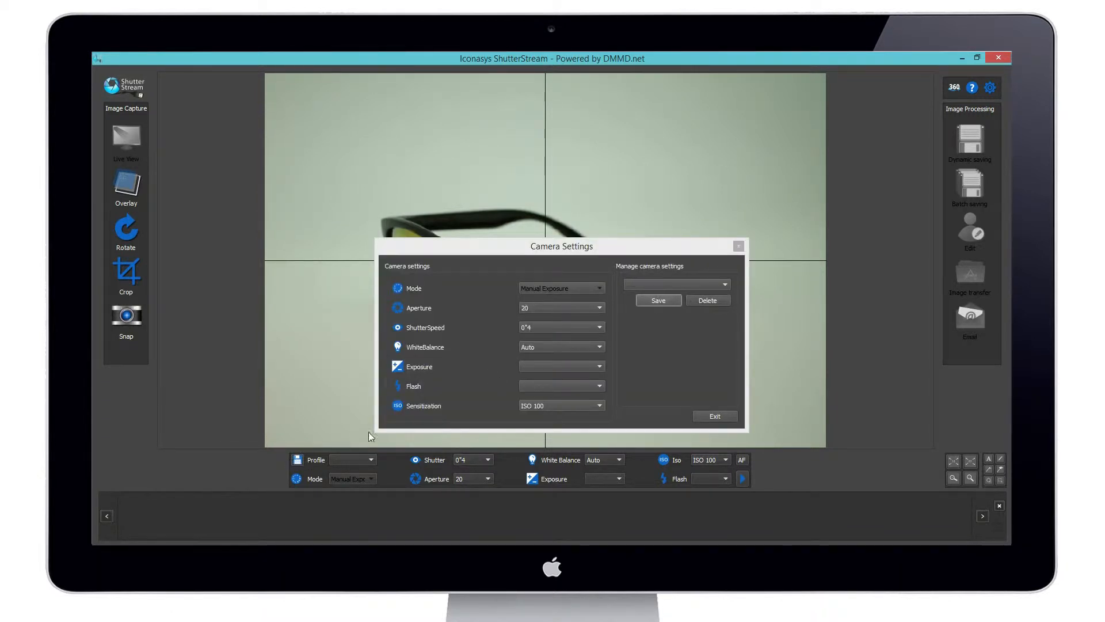
- Save the camera settings as profile Simp-Q, load it and return to live view
click(658, 299)
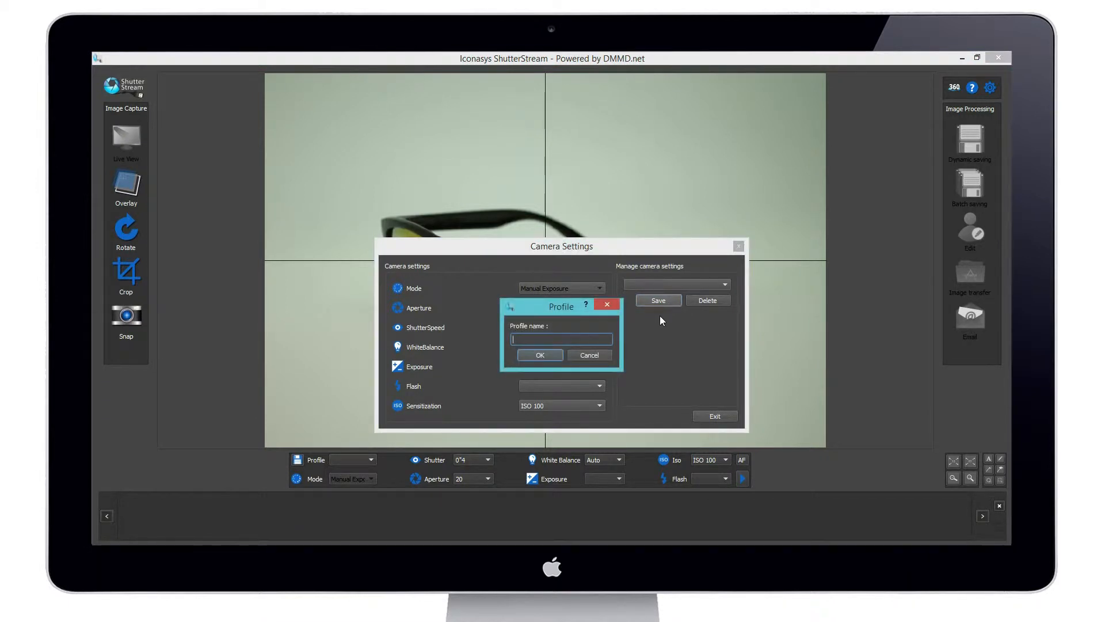
text(Simp-Q)
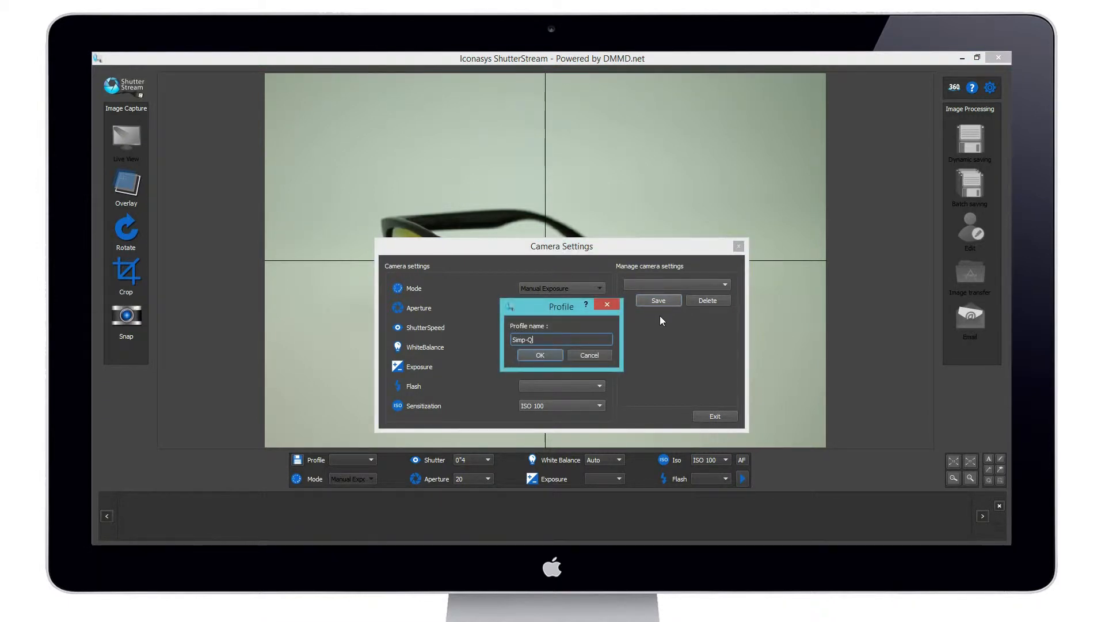
click(590, 355)
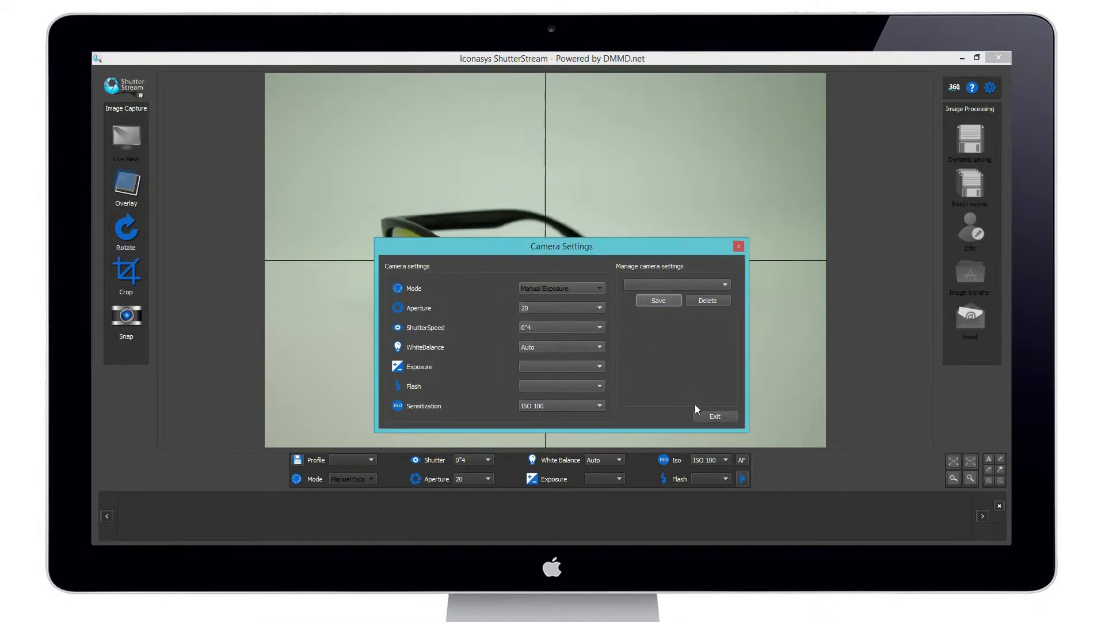
click(714, 416)
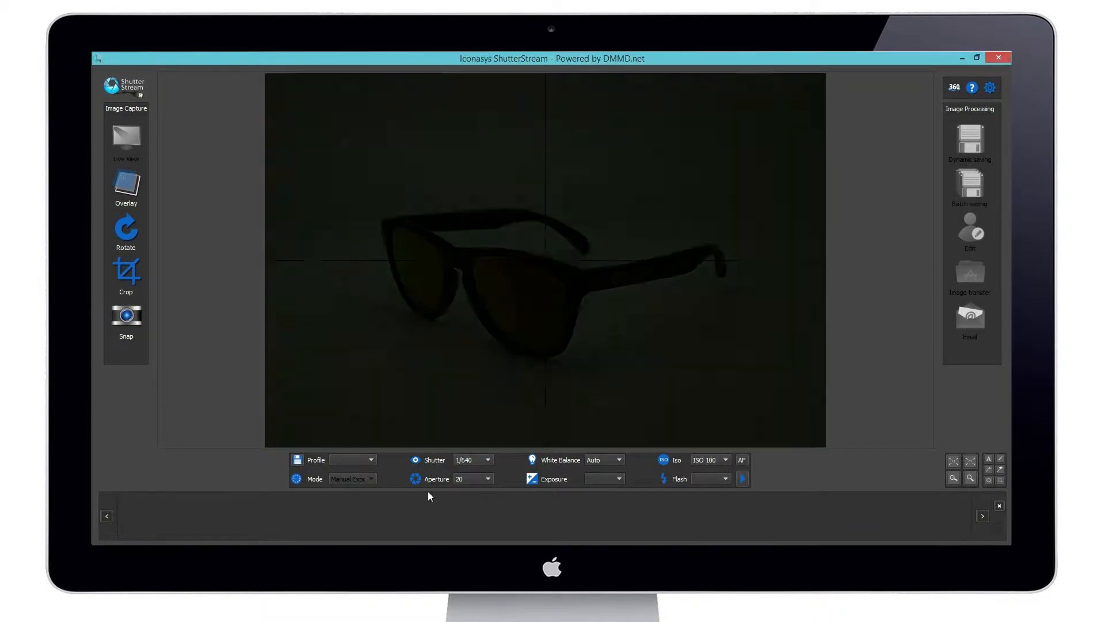
click(349, 459)
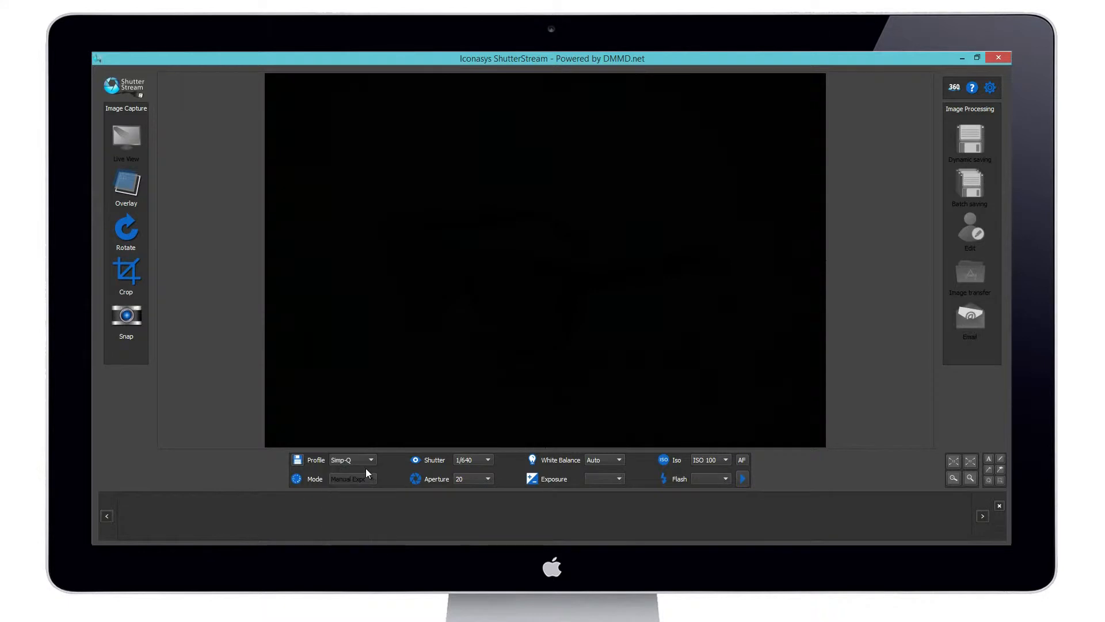
click(125, 140)
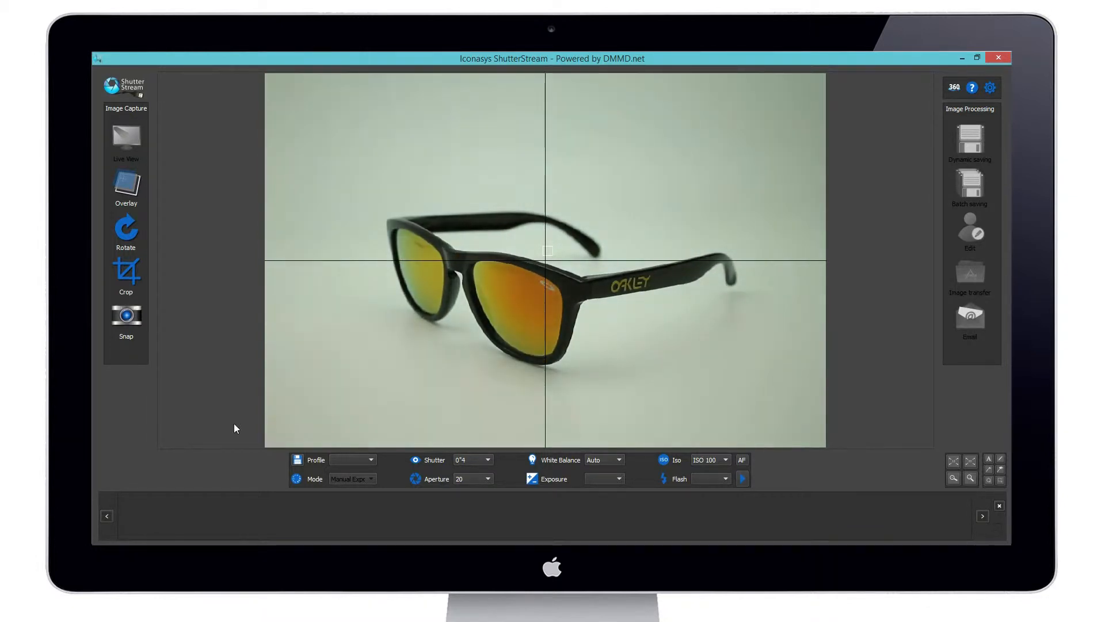
- Draw a crop box around the sunglasses using the free-form Rectangle crop shape
click(126, 274)
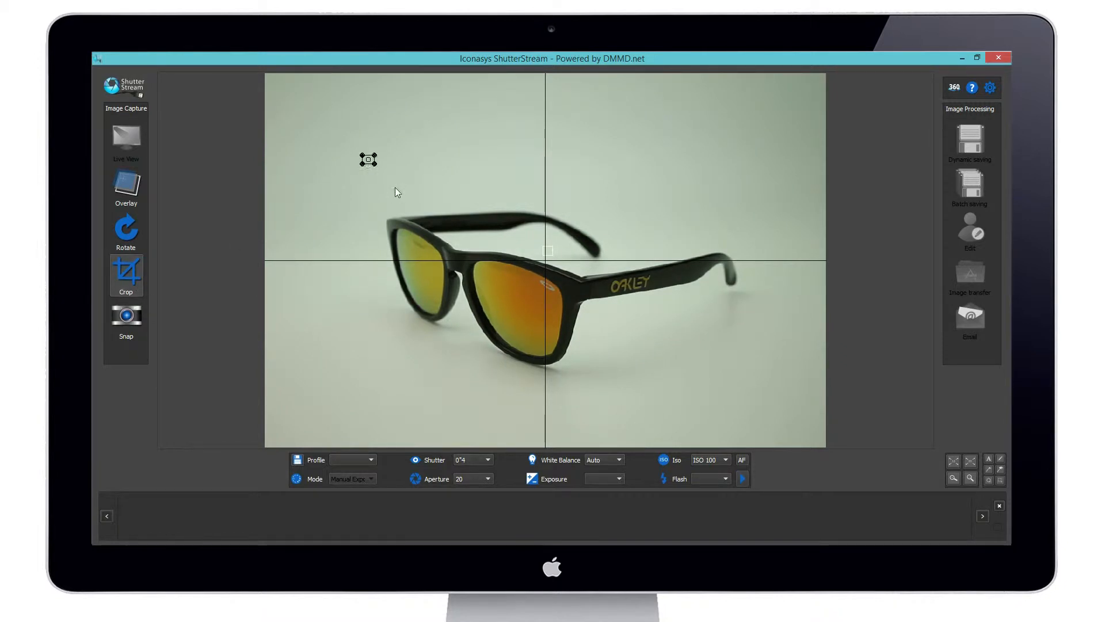
drag(366, 155, 777, 392)
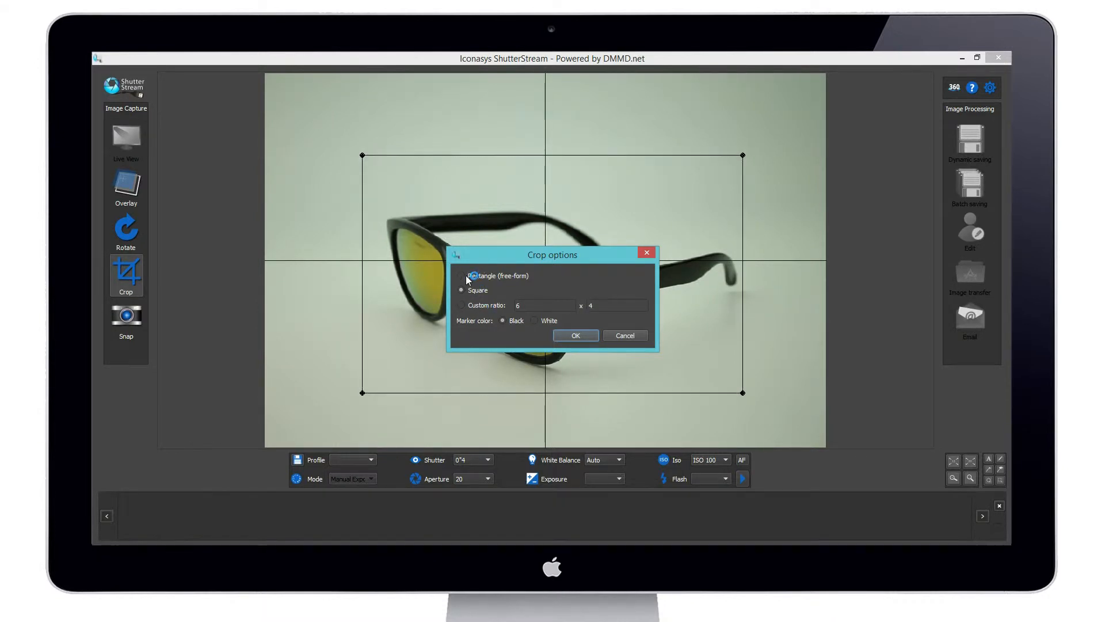
click(575, 335)
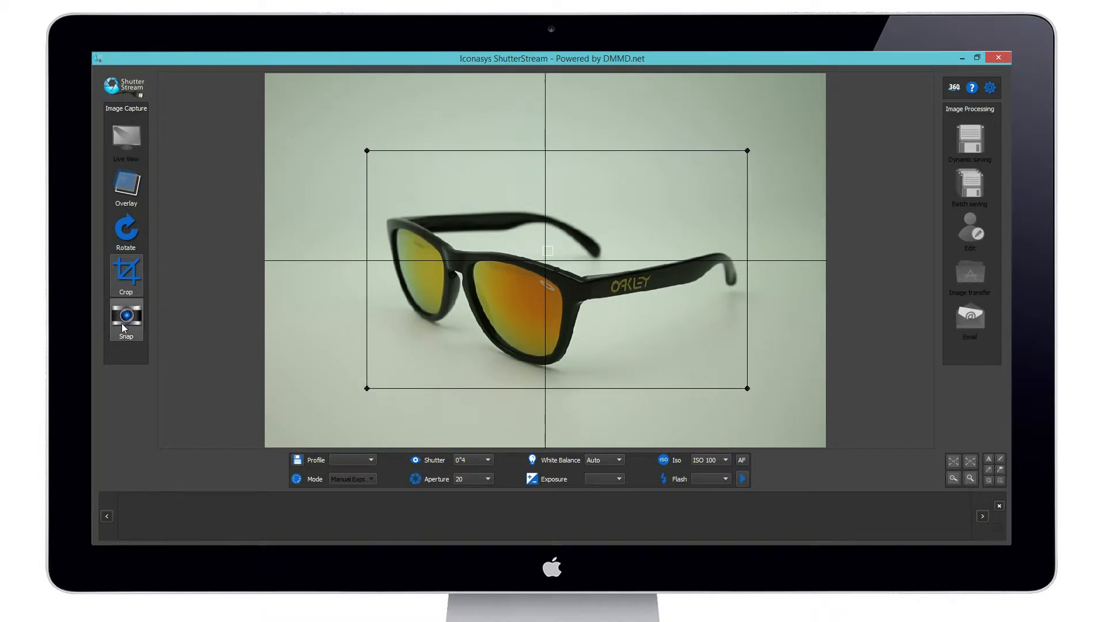
- Snap the cropped front-angle photo of the sunglasses as the first captured image
click(125, 316)
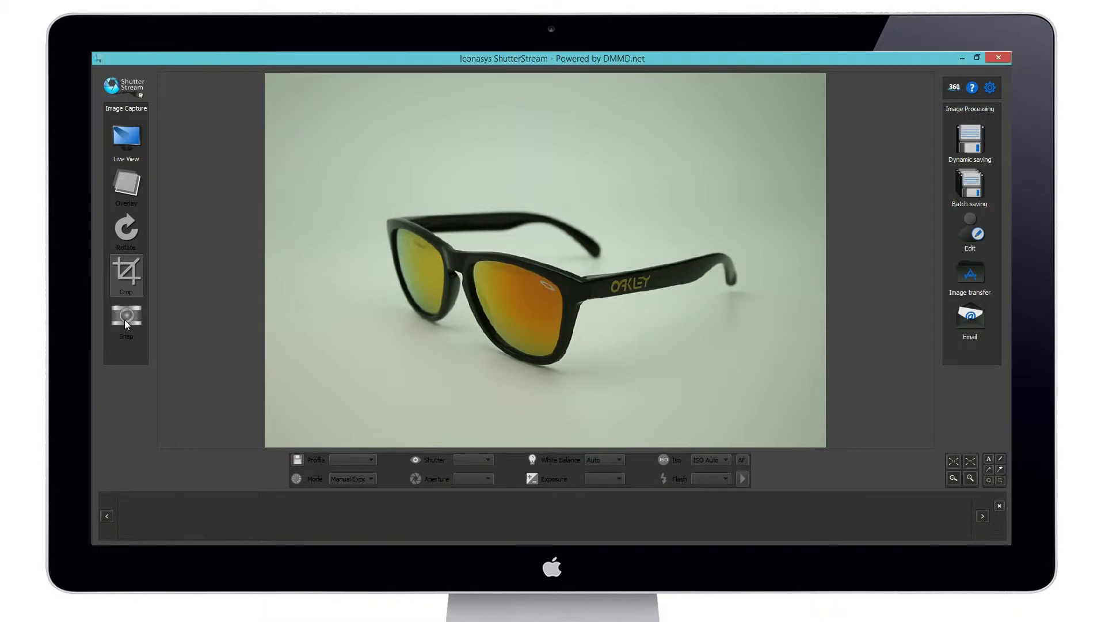
click(125, 313)
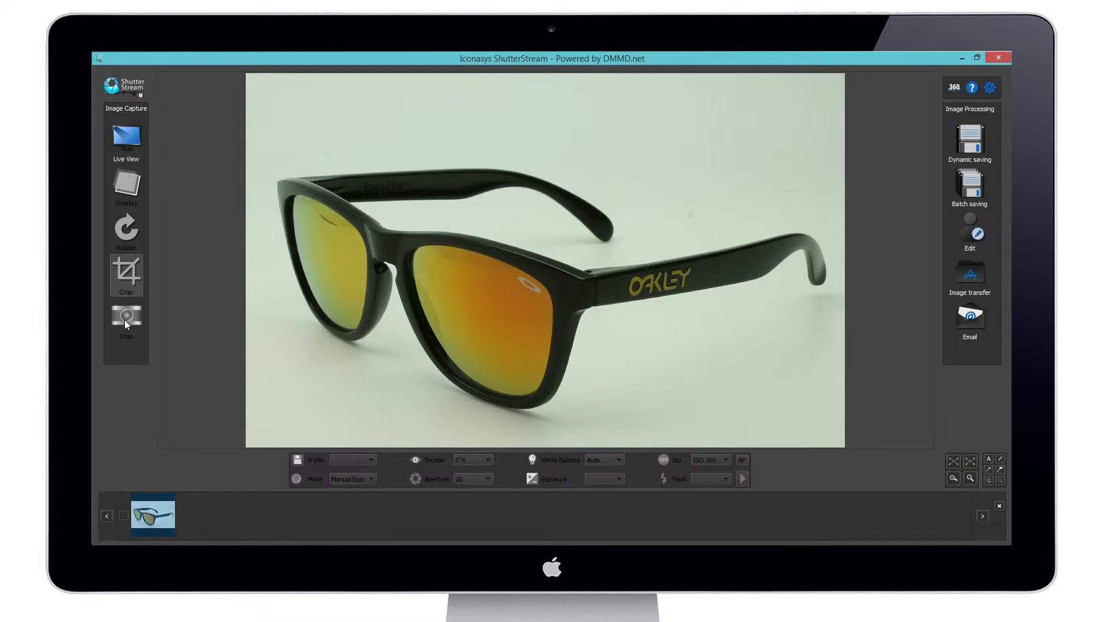
mouse_move(176, 341)
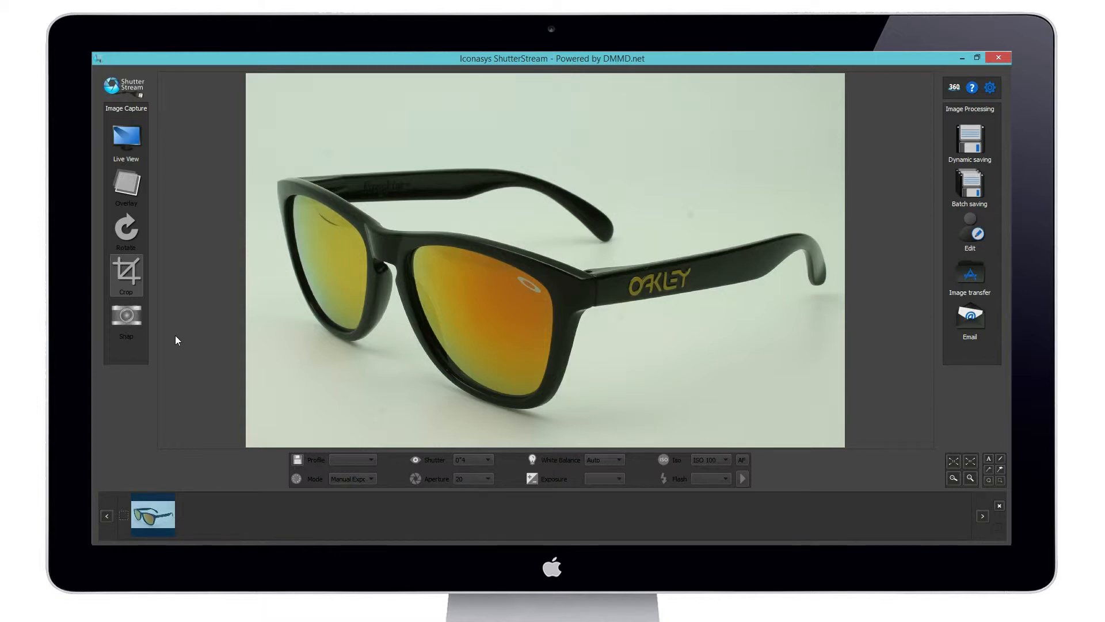
mouse_move(161, 318)
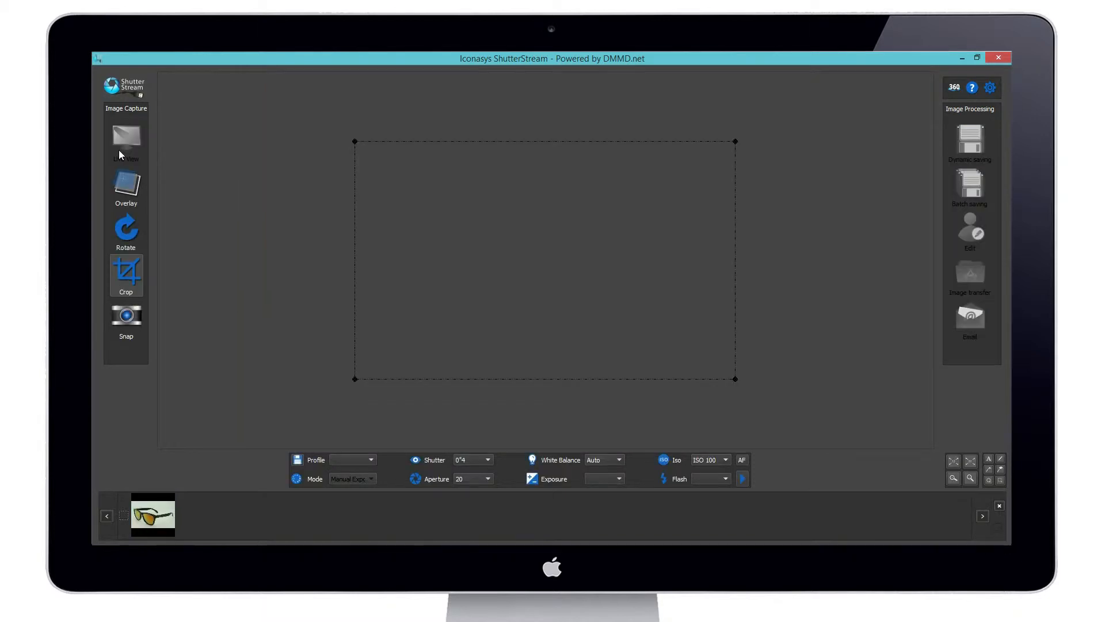
- Capture side, rear and angled-rear photos of the sunglasses from live view
click(126, 137)
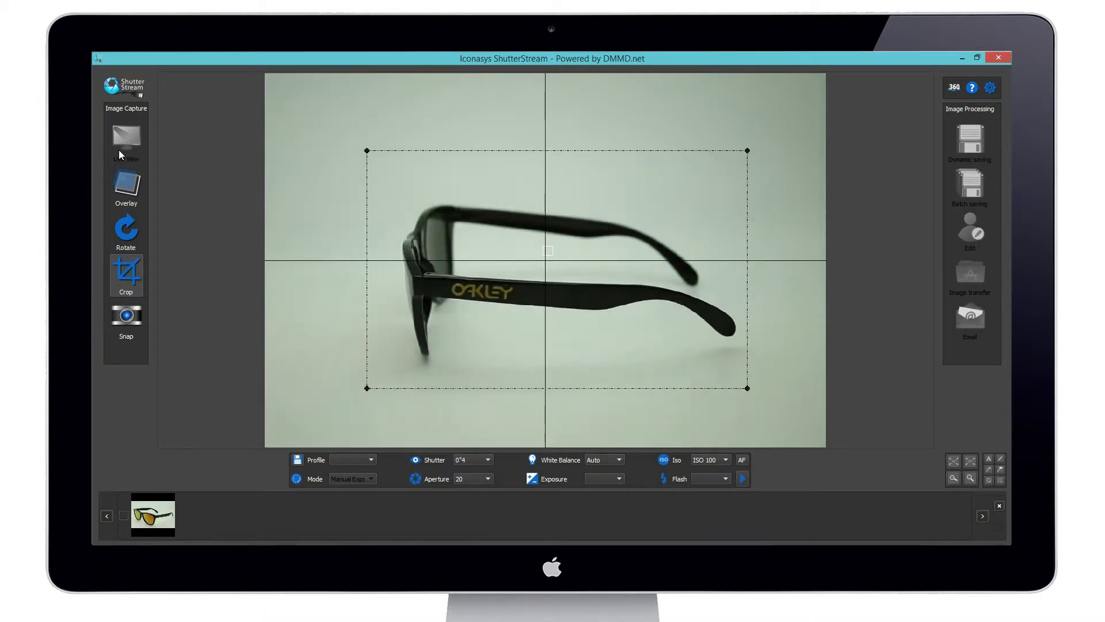
click(125, 315)
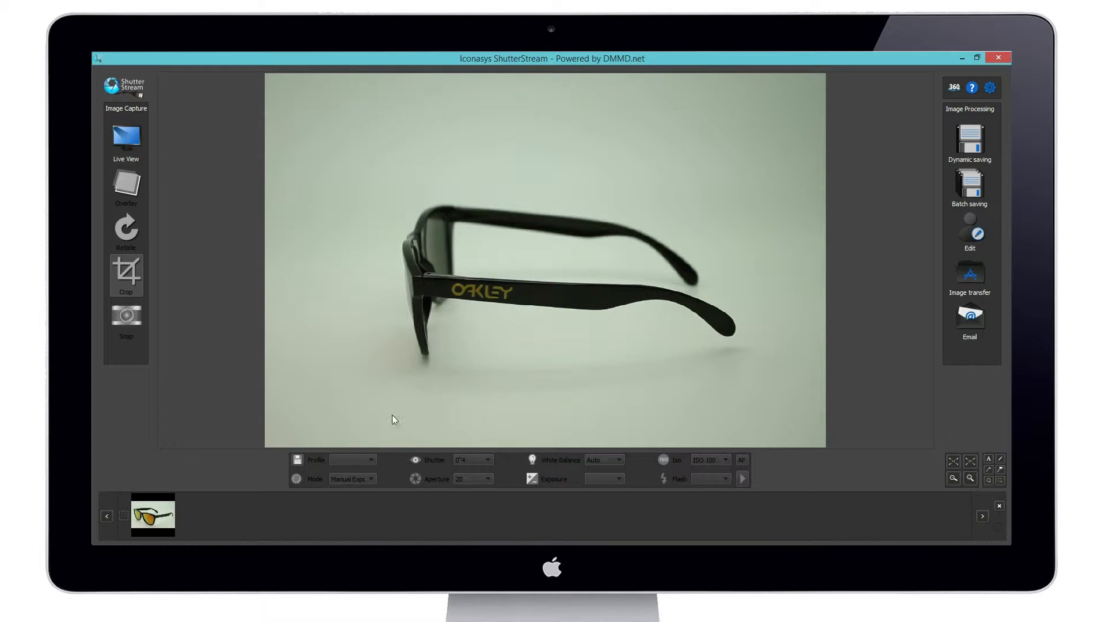
click(126, 313)
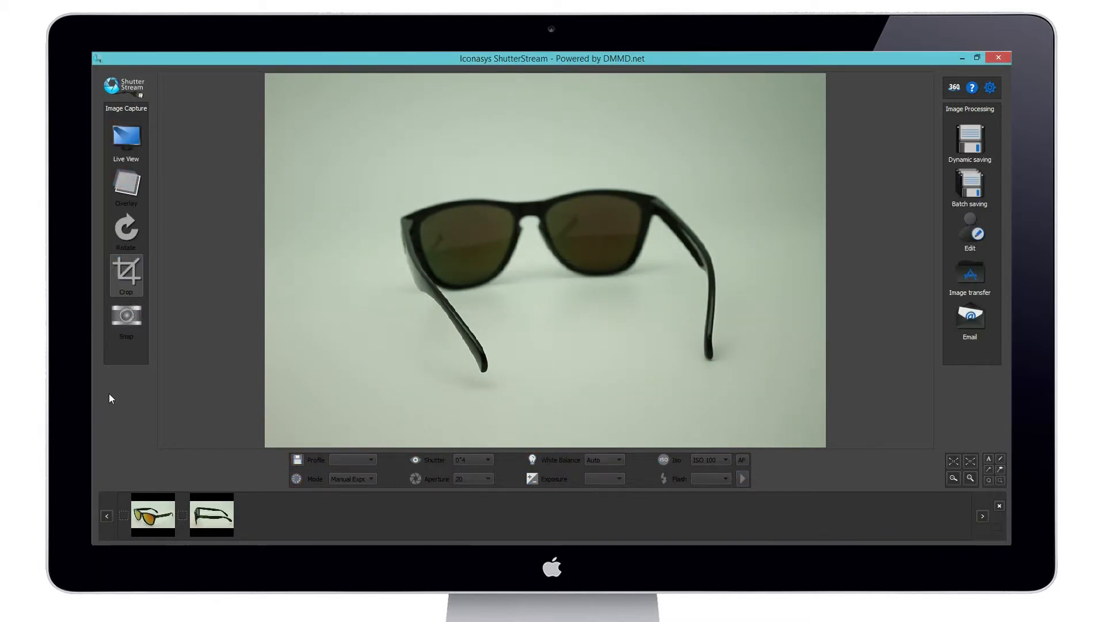
click(125, 139)
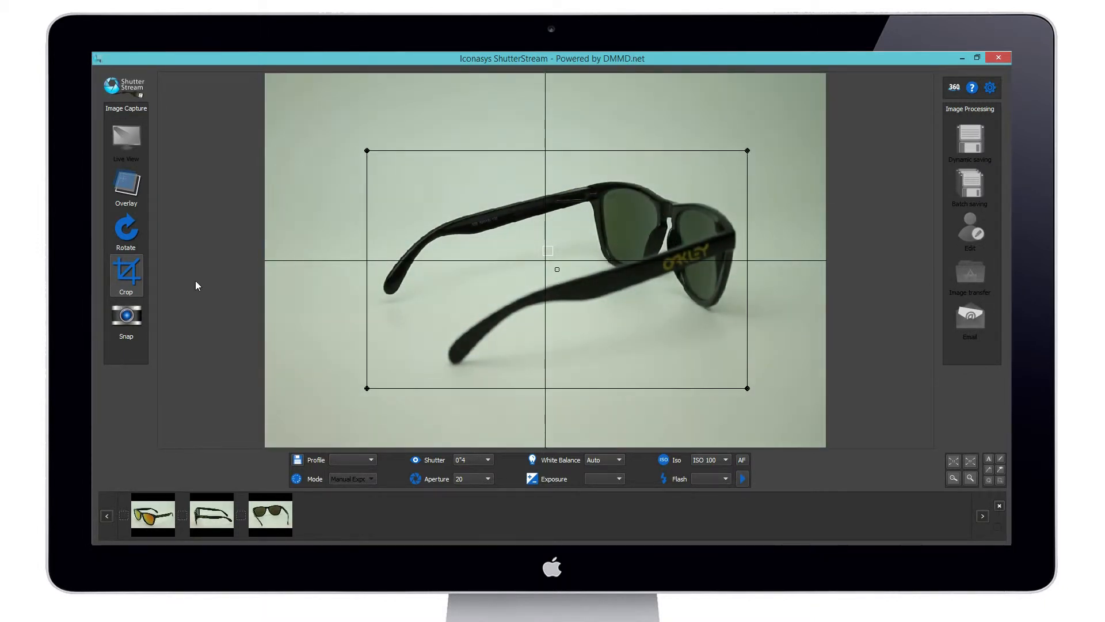
click(125, 316)
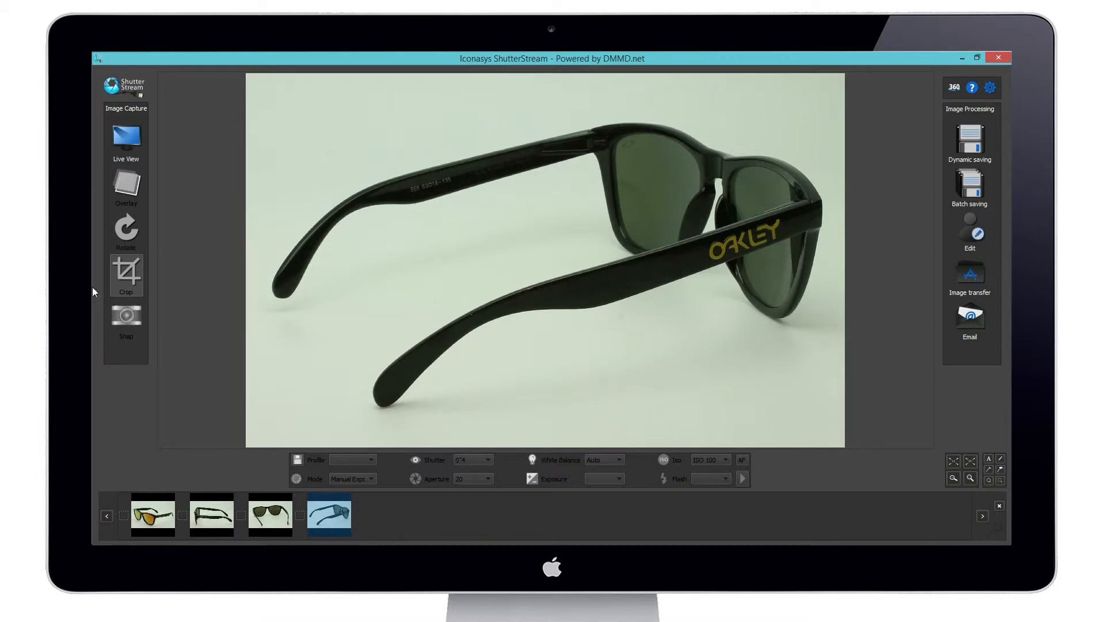
- Review the captured photos one by one in the filmstrip
click(152, 513)
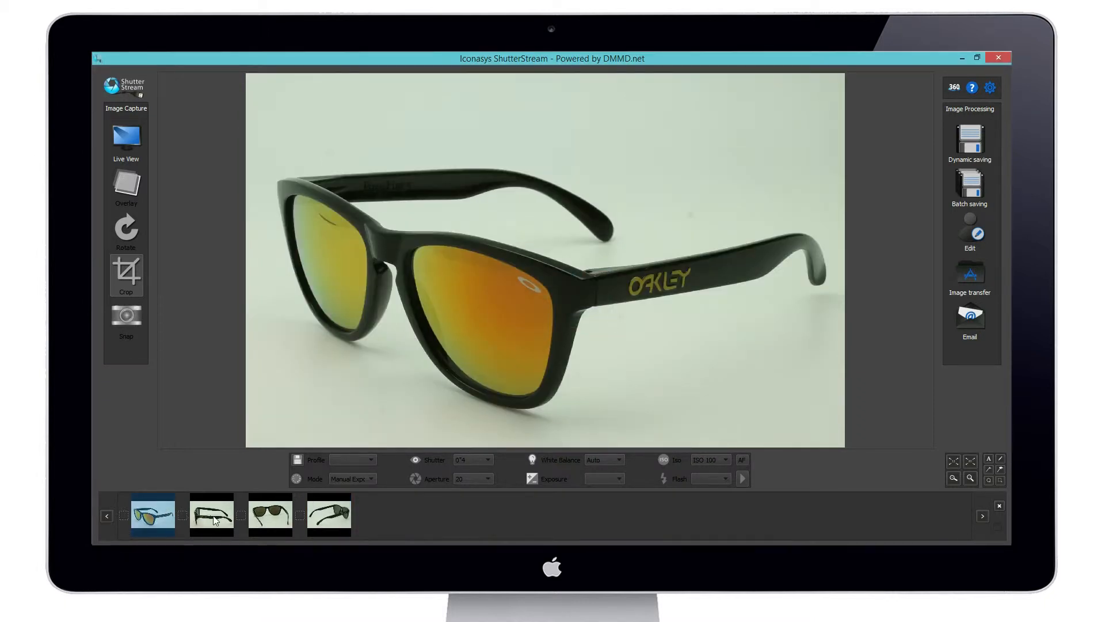
click(210, 515)
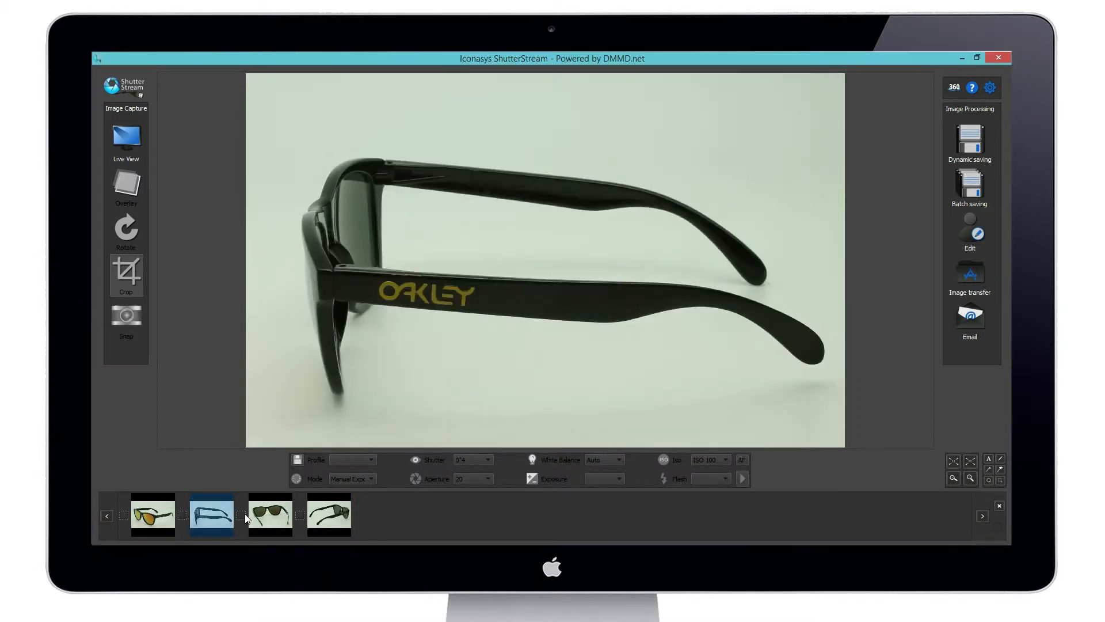
click(269, 514)
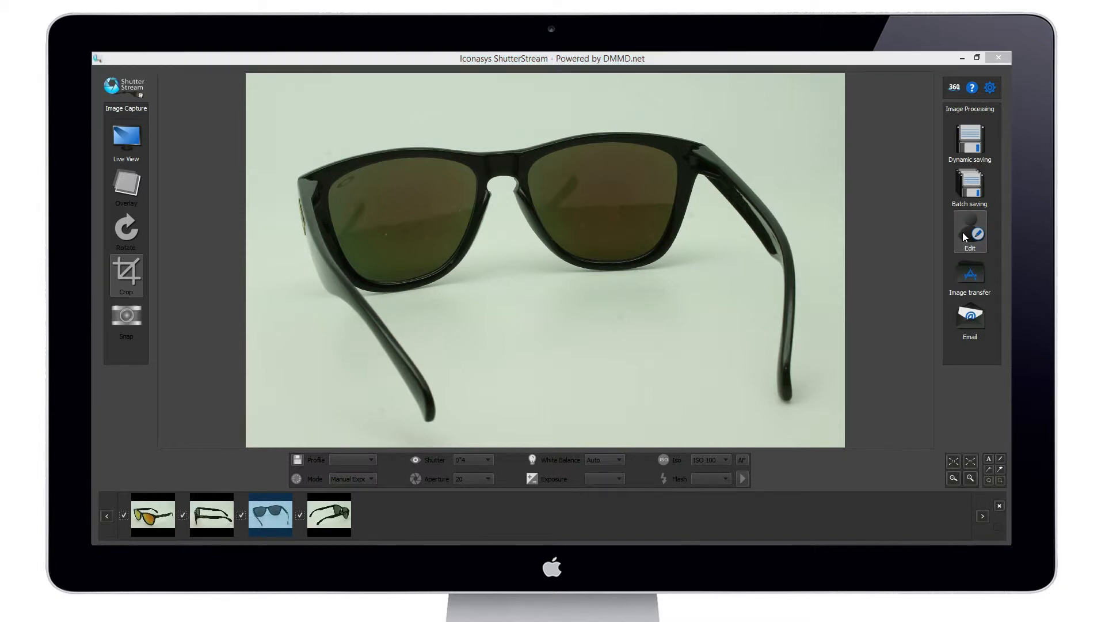
- Load the four sunglasses photos into the image editor, showing the front-view shot
click(969, 232)
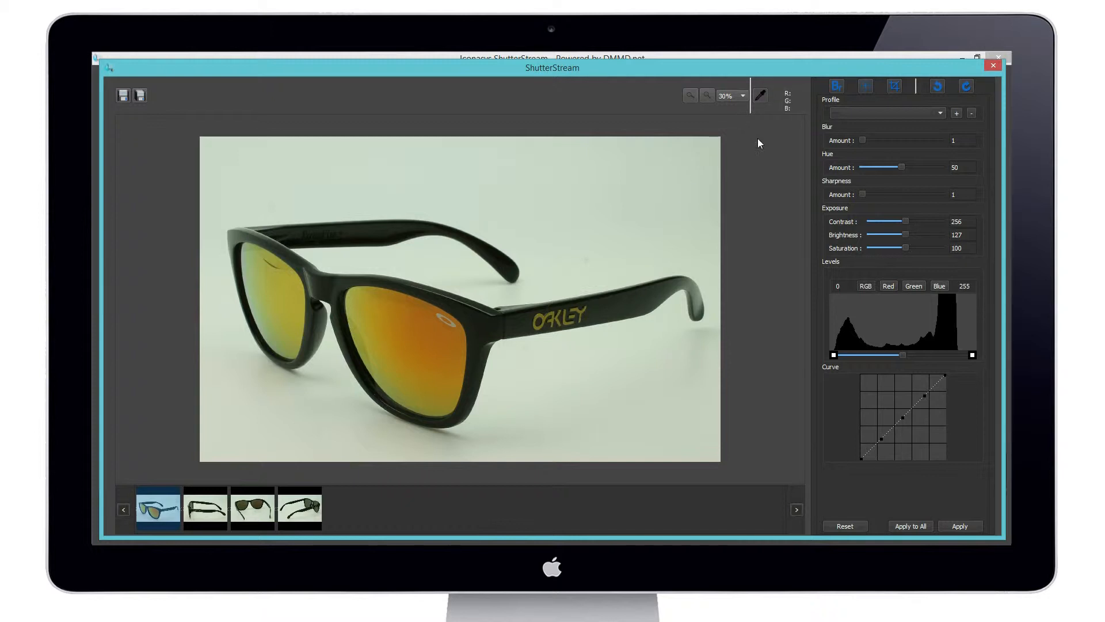
mouse_move(372, 166)
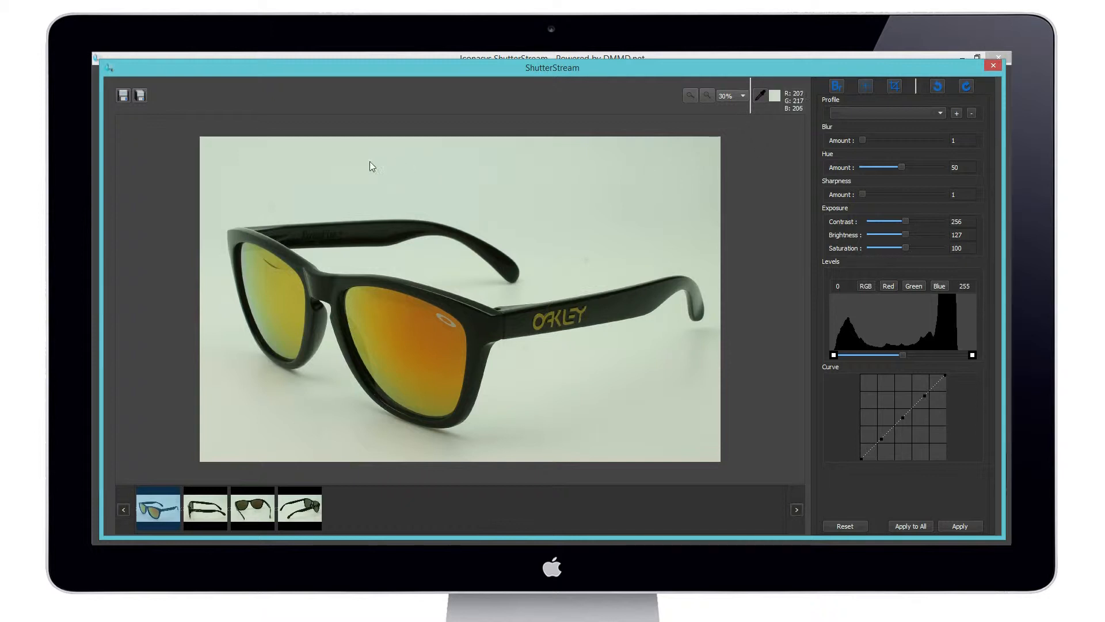
mouse_move(969, 352)
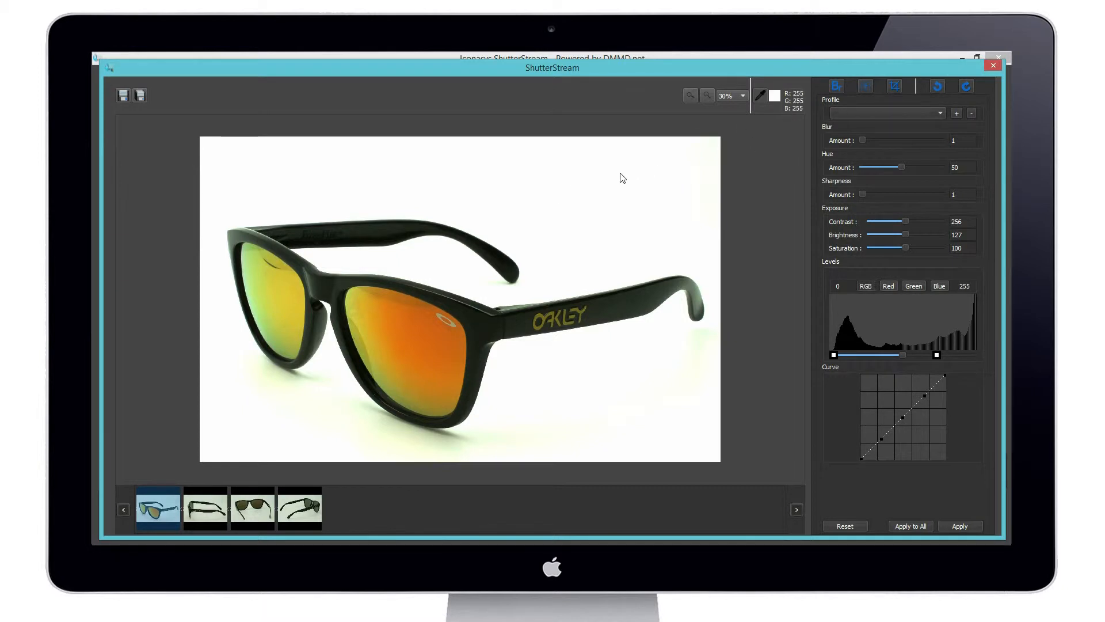
mouse_move(294, 168)
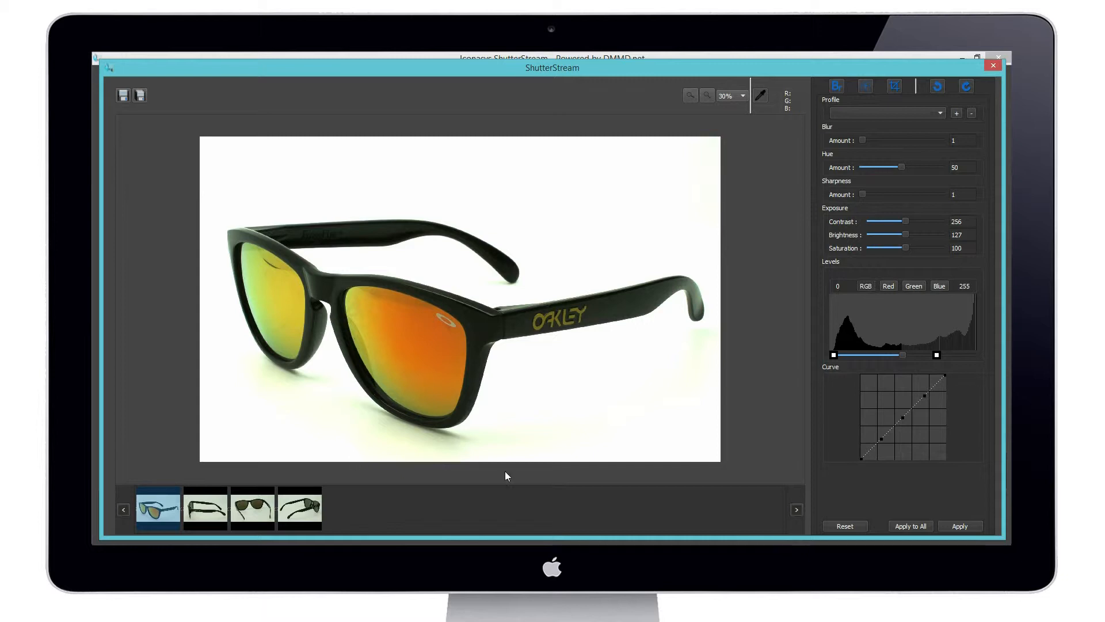
mouse_move(849, 366)
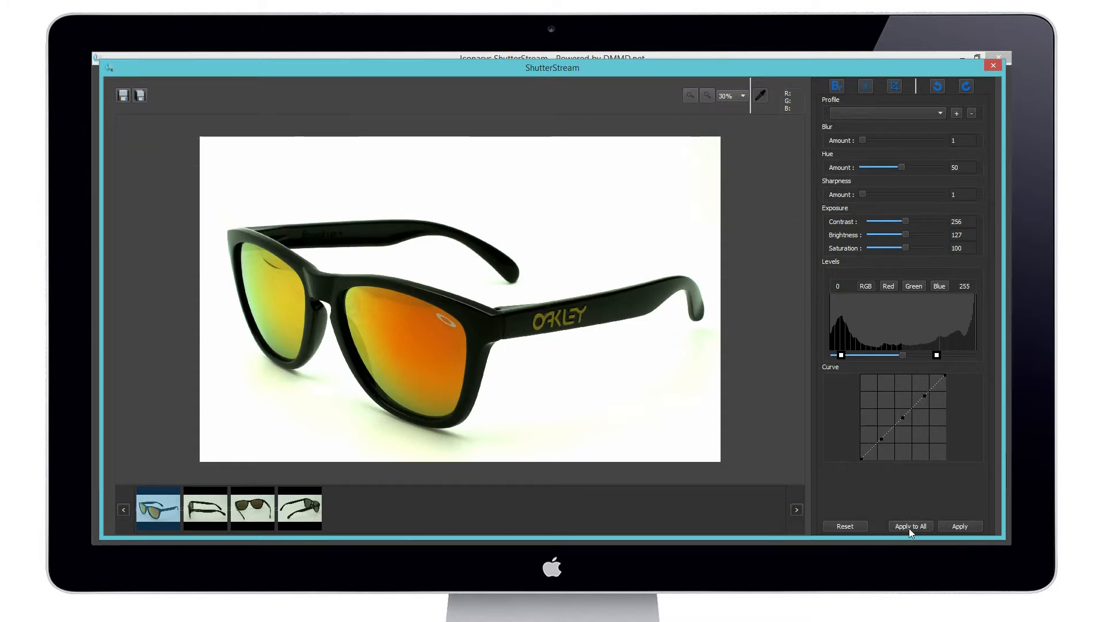
- Apply the white-background correction to all four photos and review each corrected shot
click(909, 526)
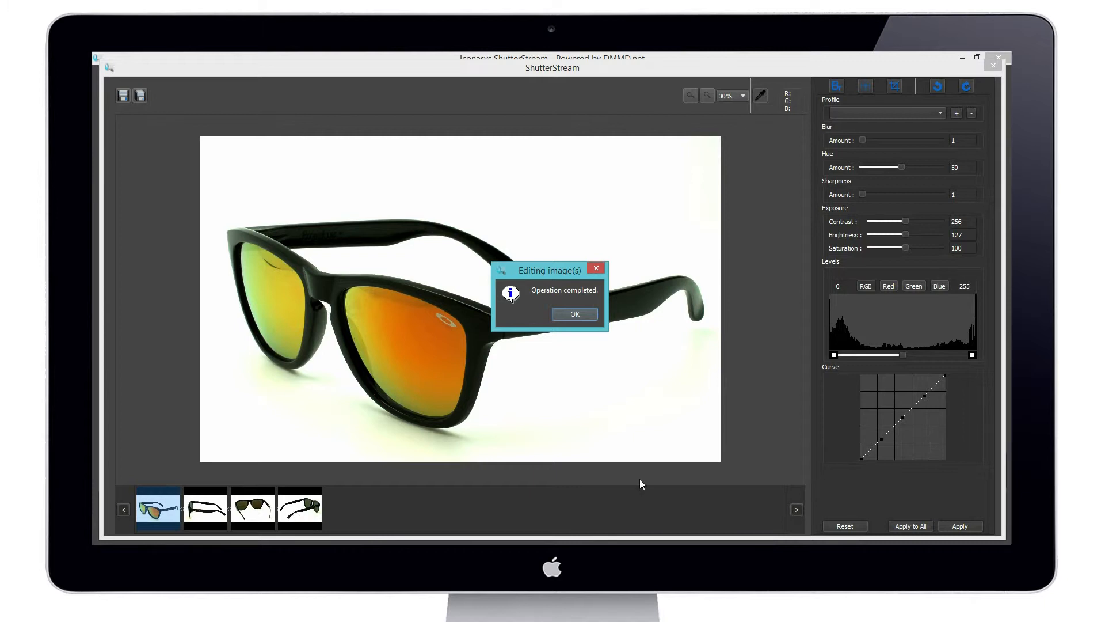
click(573, 313)
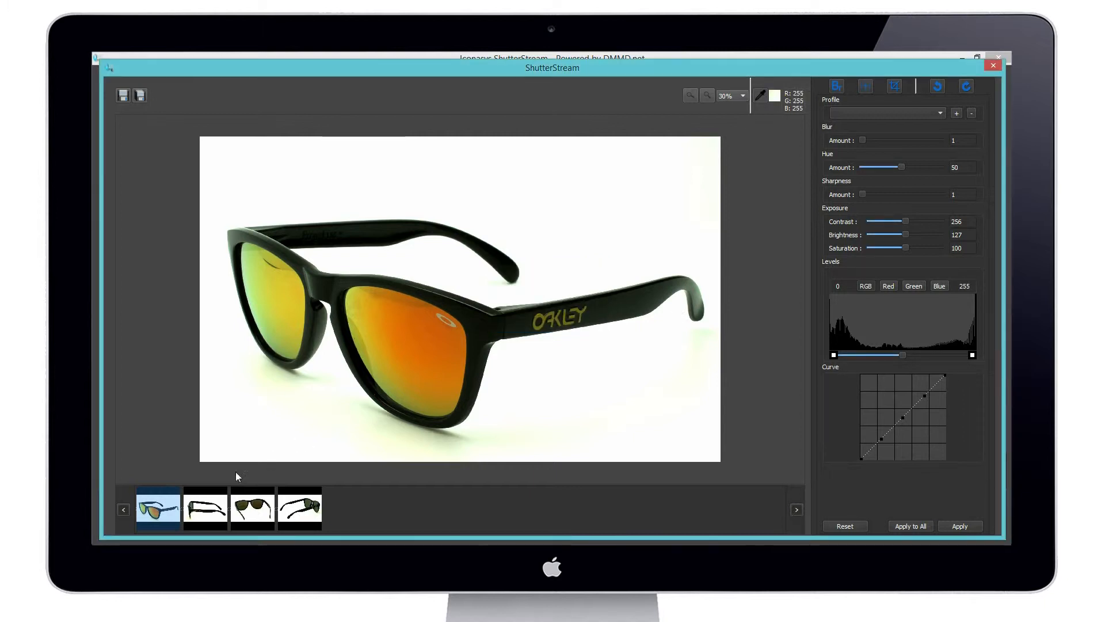
click(205, 508)
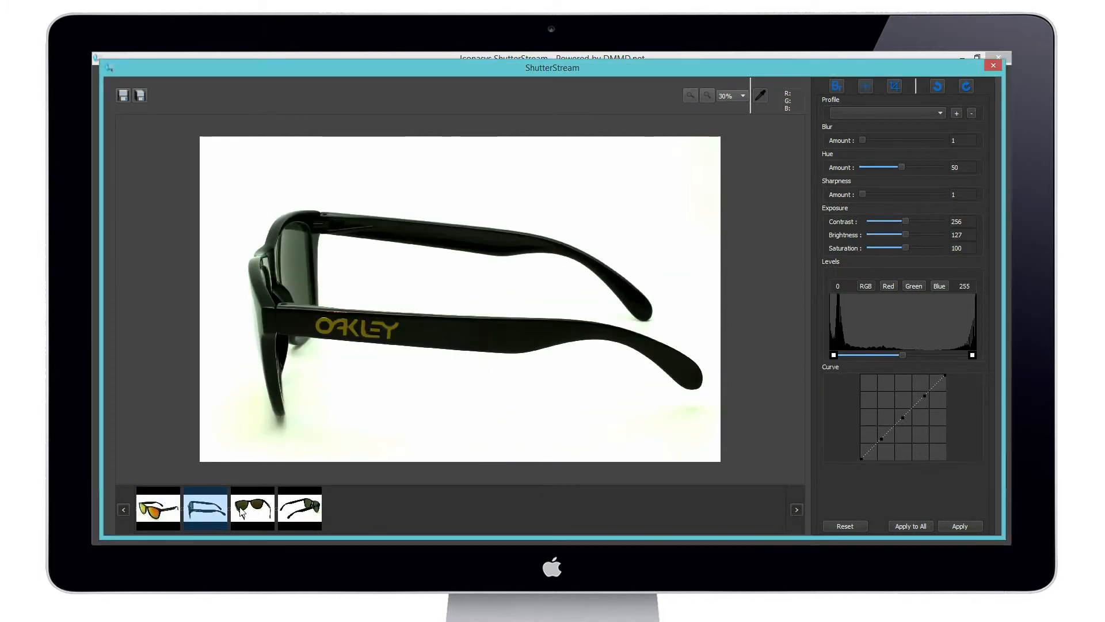
click(252, 509)
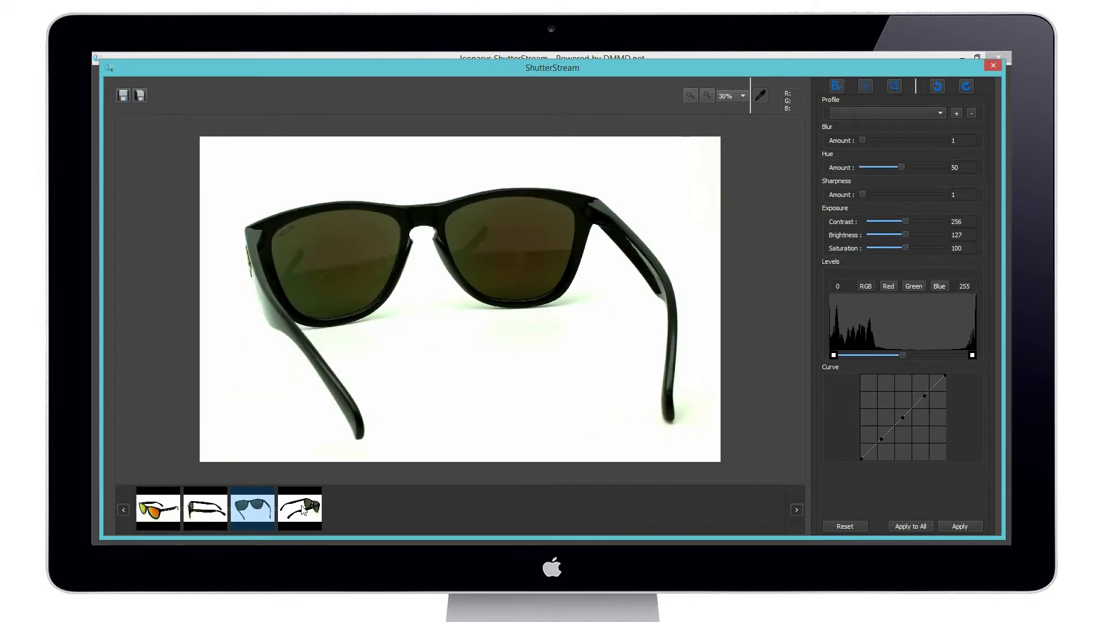
click(299, 508)
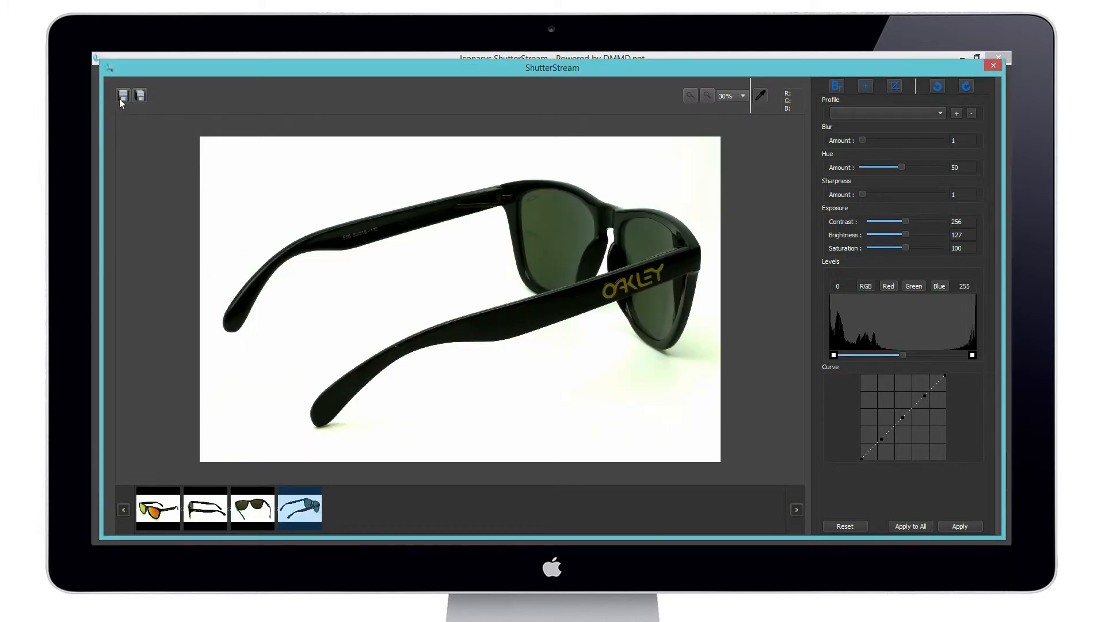
- Set up a batch save named Sunglasses- with resize width 800 px
click(140, 95)
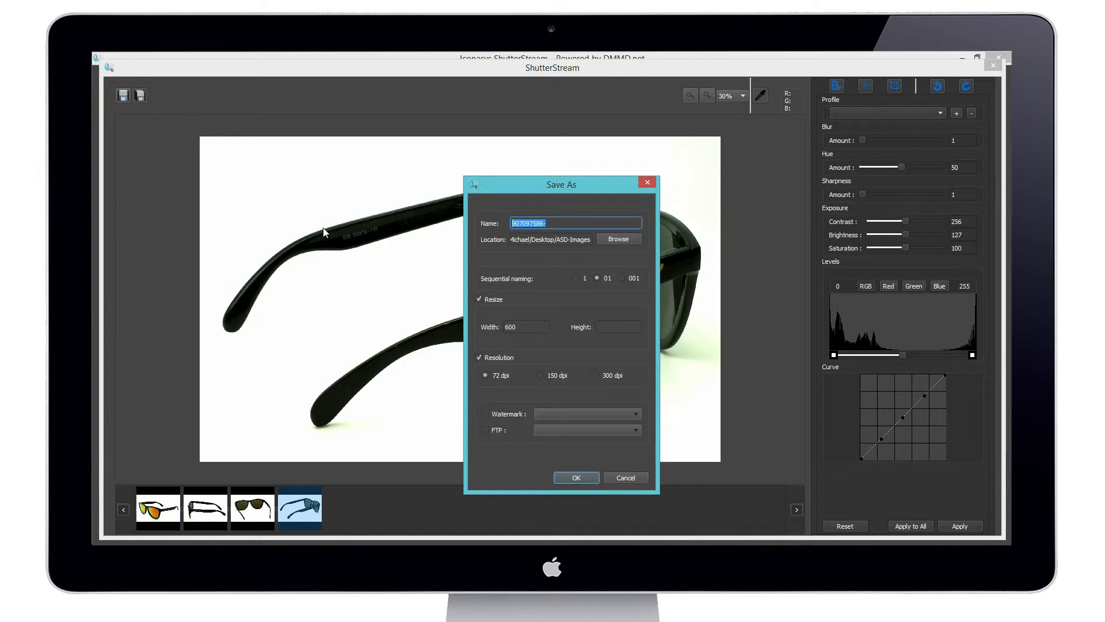
text(Sunglasses-)
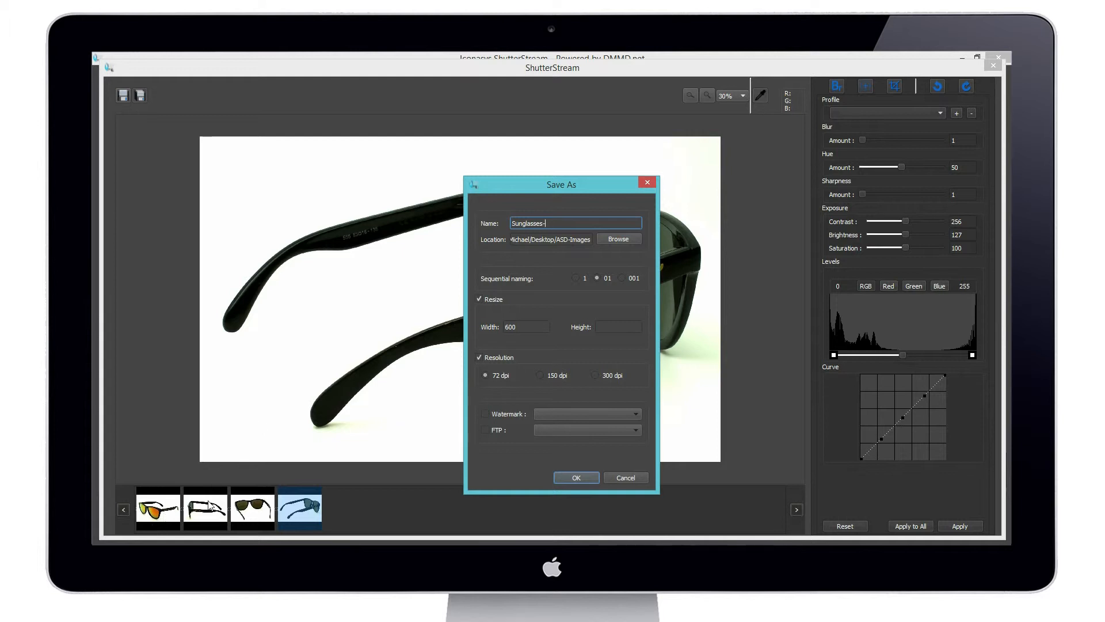
mouse_move(502, 263)
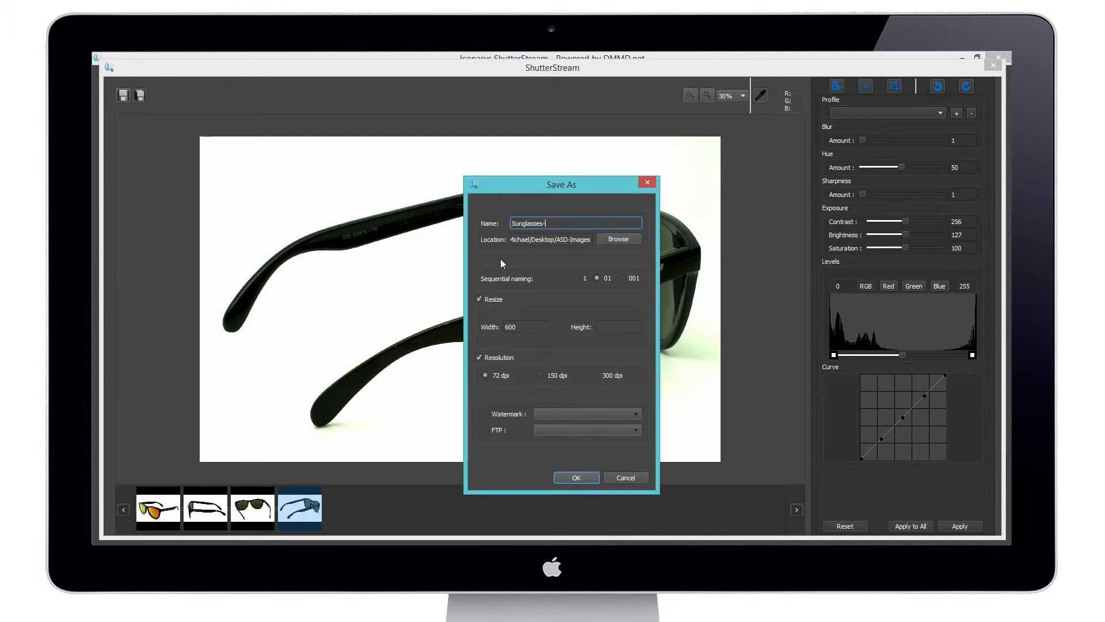
click(524, 326)
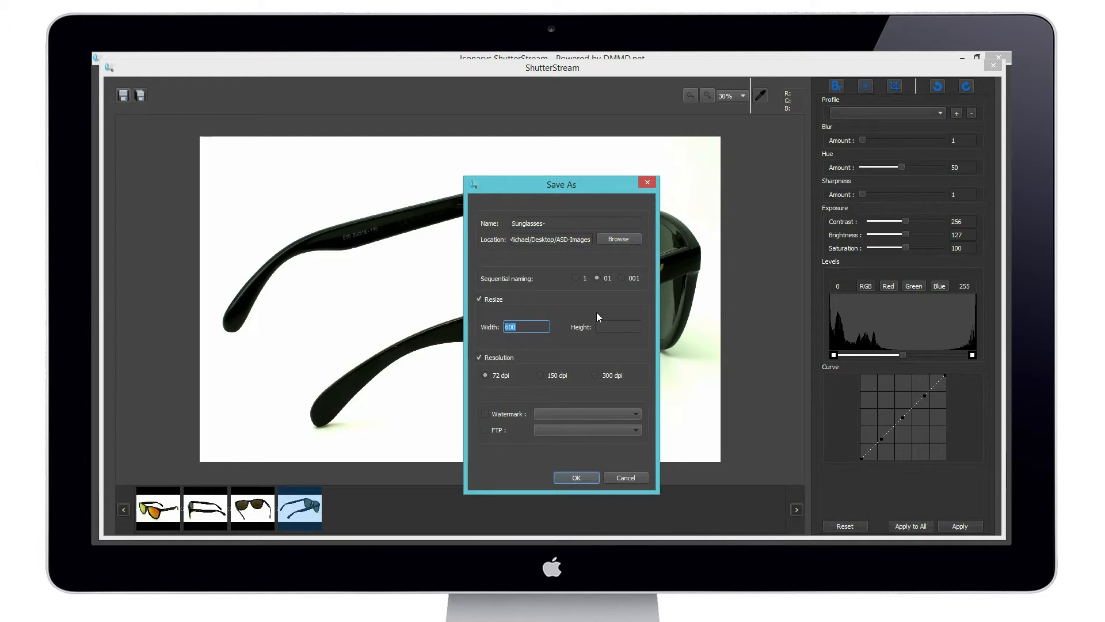
text(800)
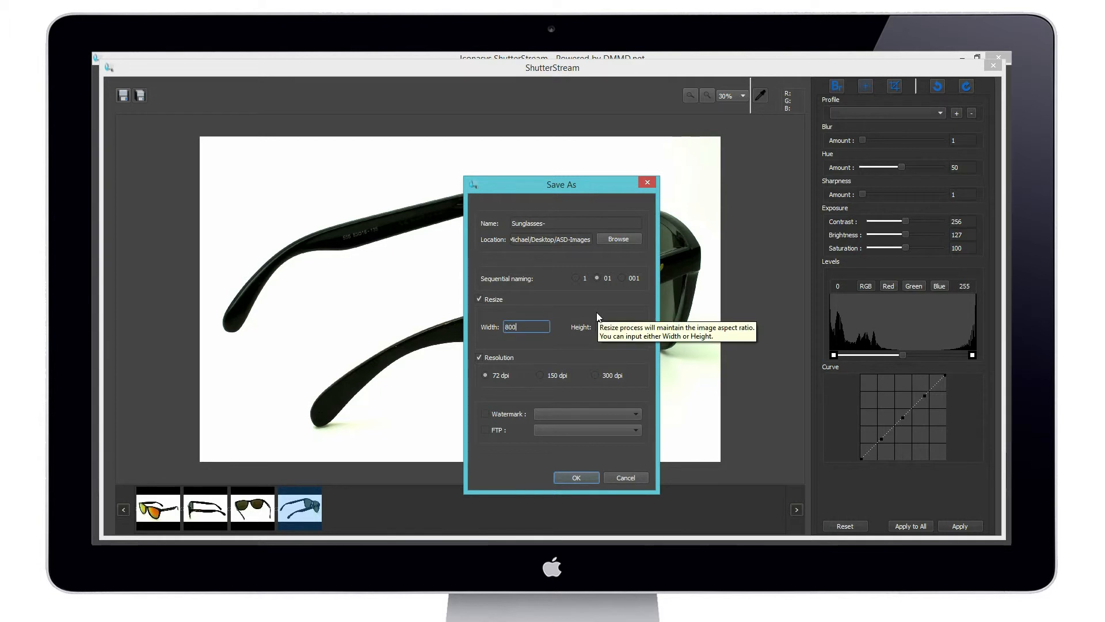
mouse_move(589, 293)
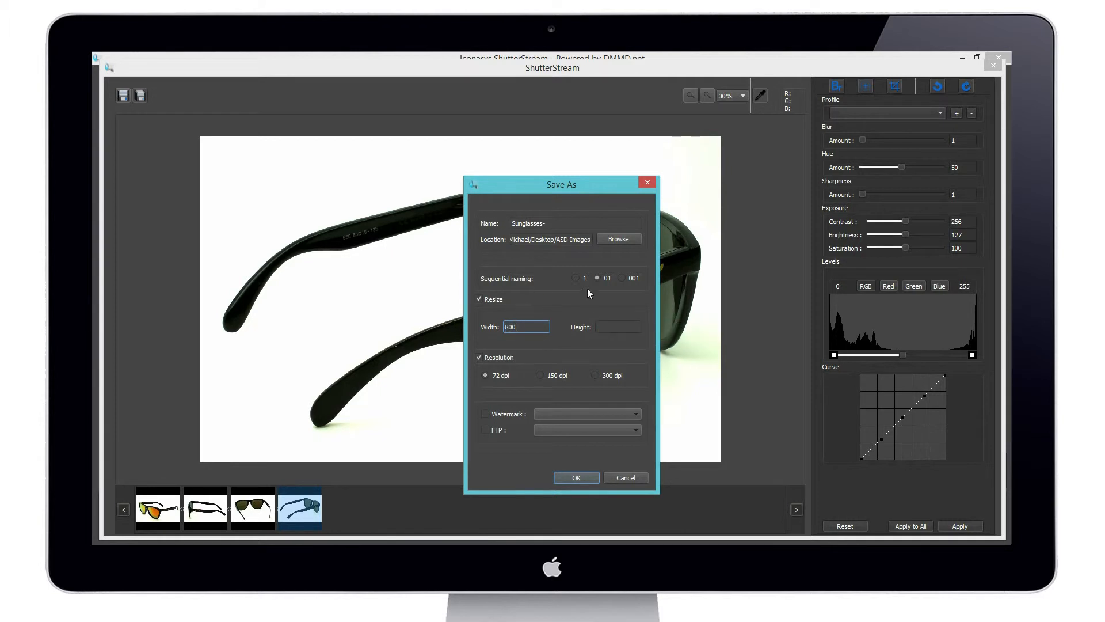
mouse_move(543, 393)
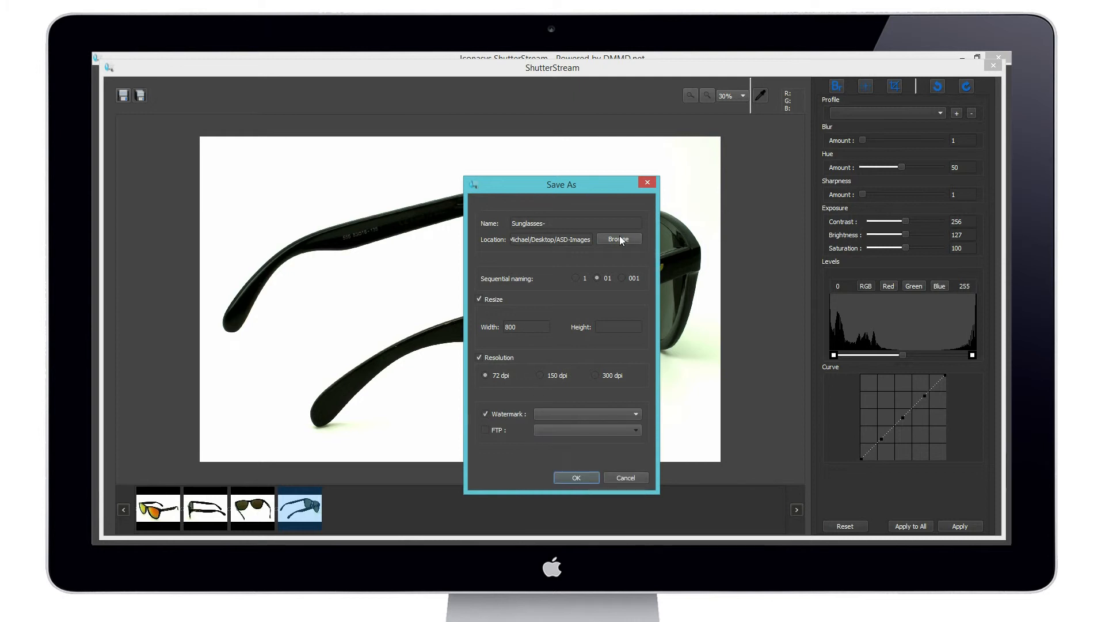
- Choose the Desktop as destination and batch-save the four photos, overwriting existing files
click(618, 239)
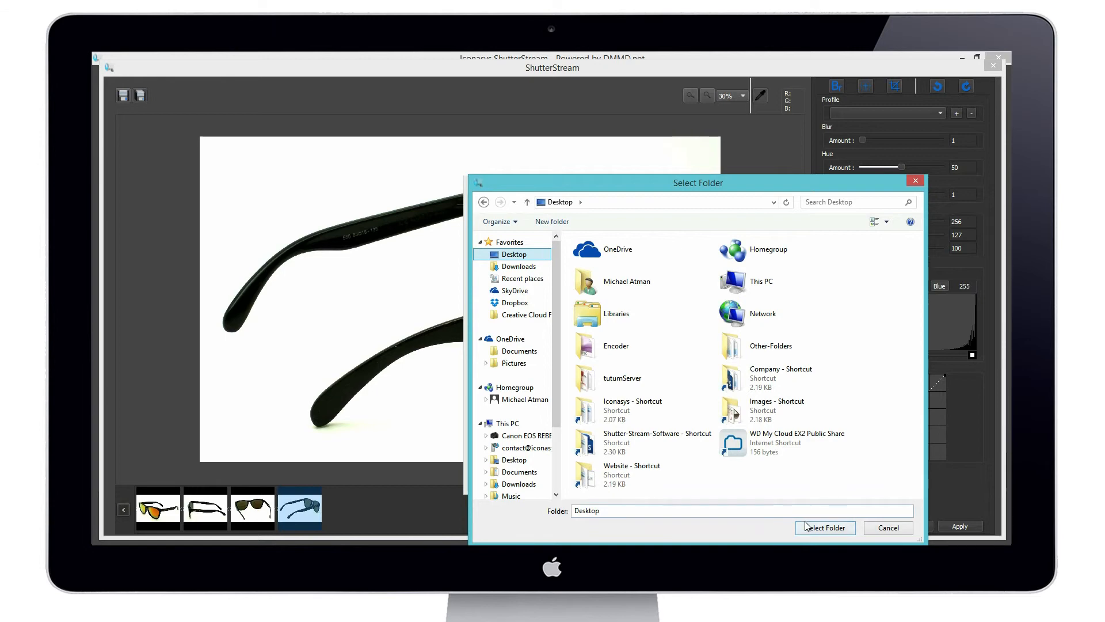
click(824, 527)
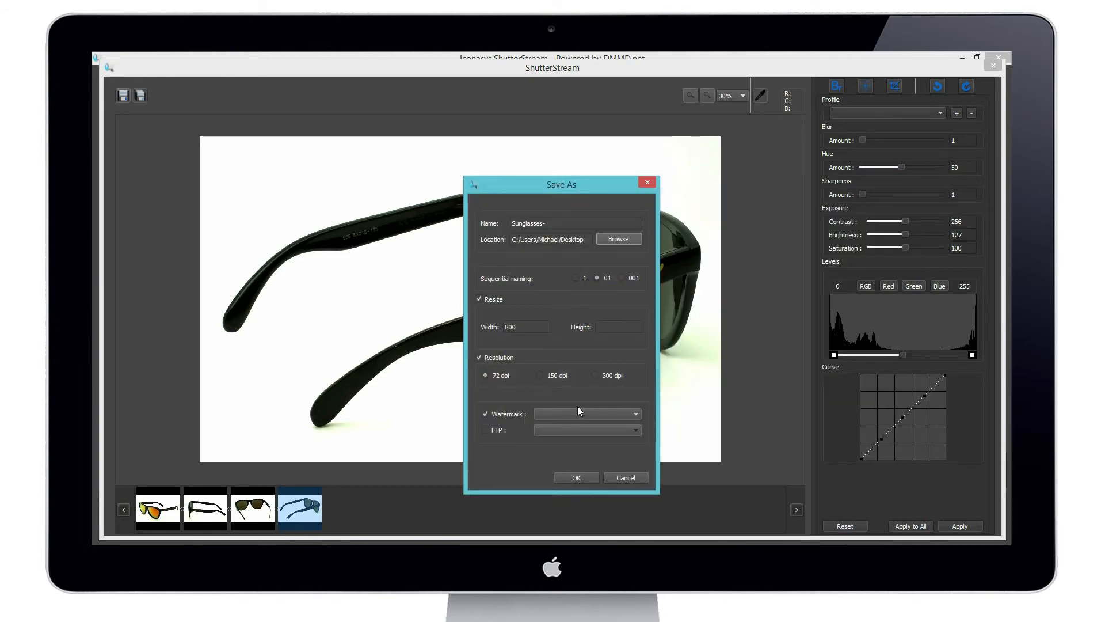
click(575, 477)
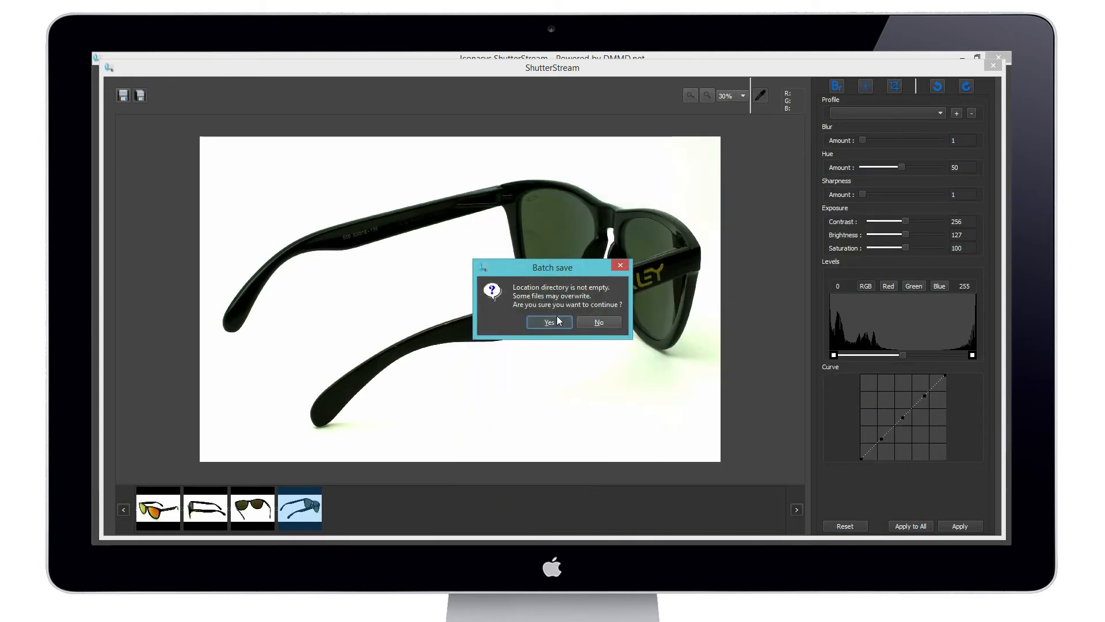
click(549, 323)
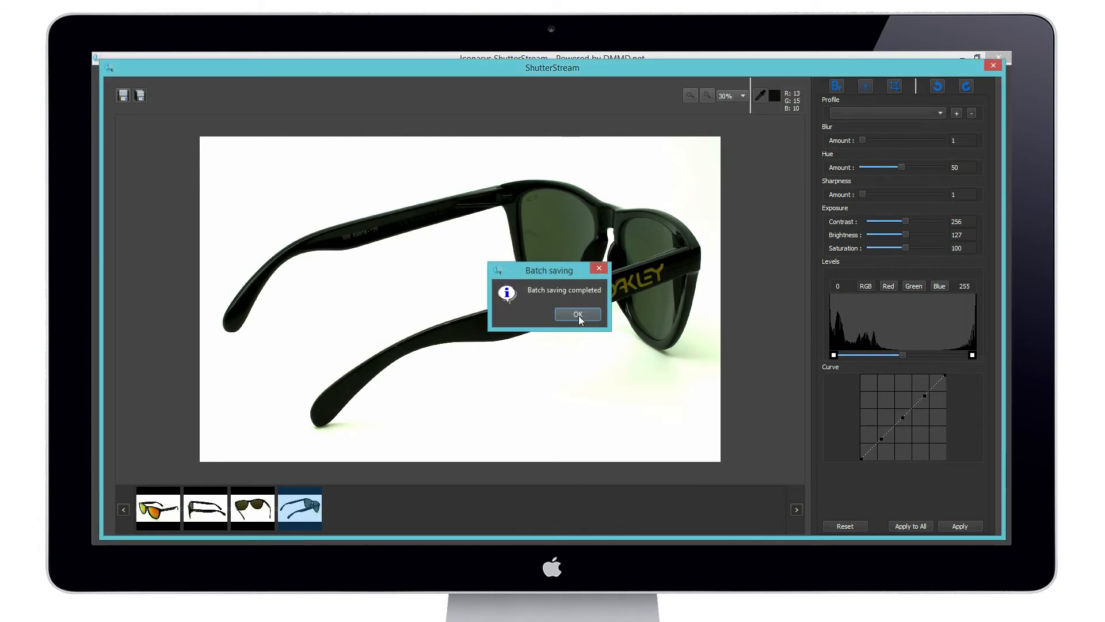
click(576, 314)
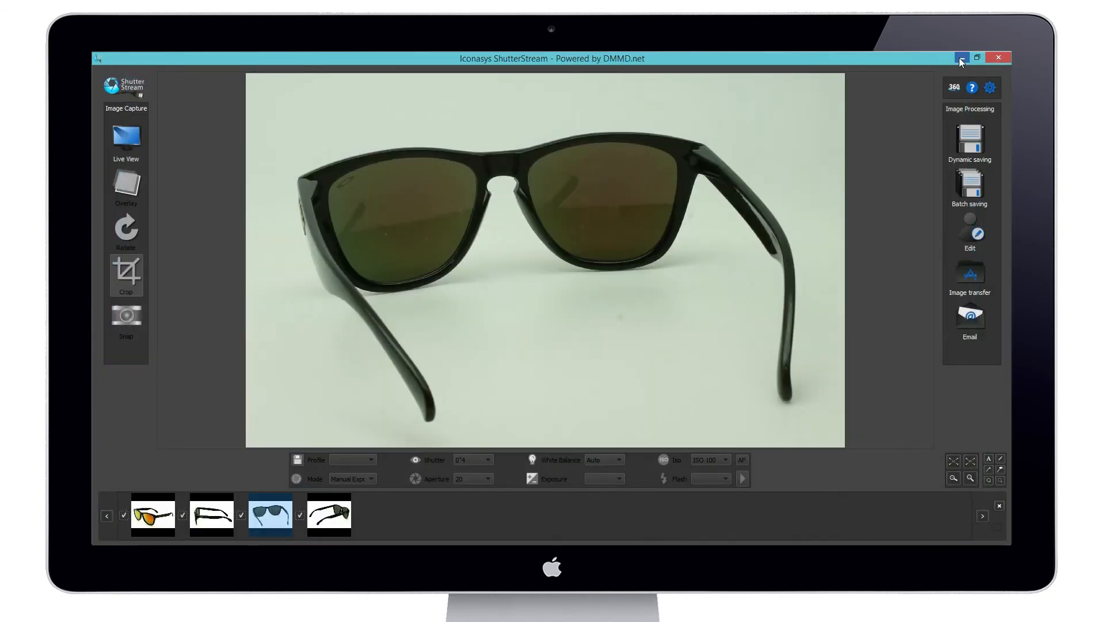
- Minimize ShutterStream, view Sunglasses-01 from the desktop and page through to Sunglasses-04
click(961, 57)
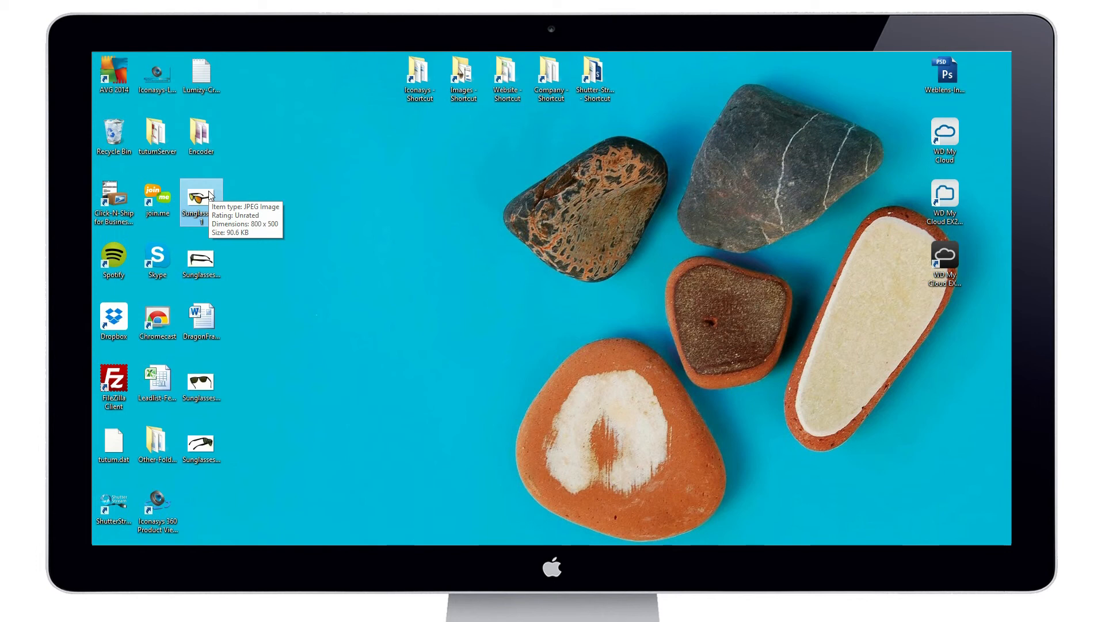
double_click(200, 202)
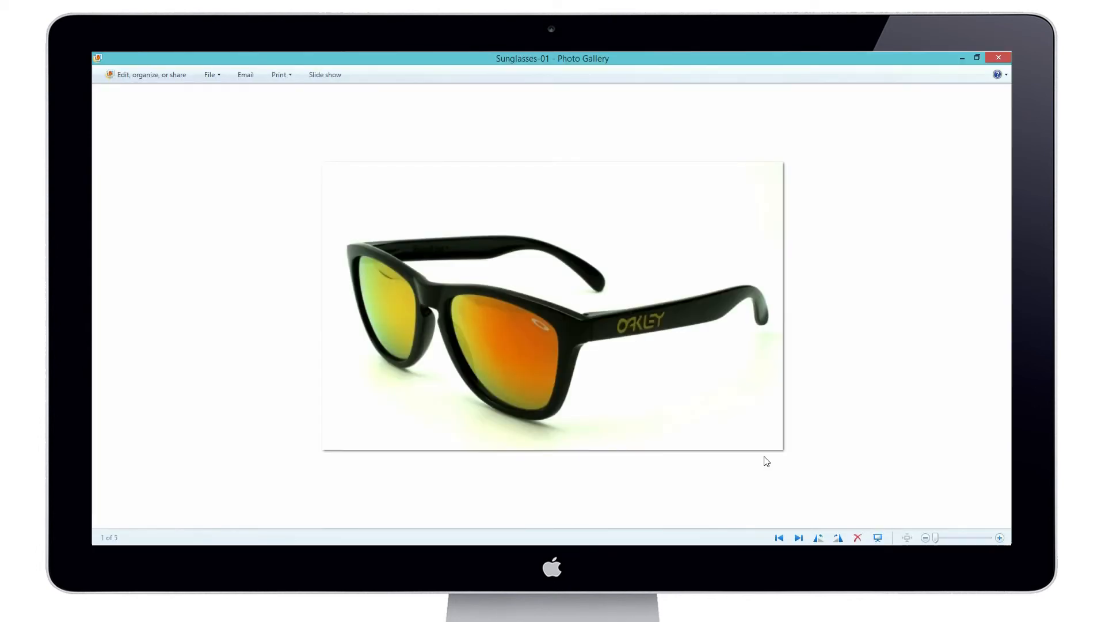
mouse_move(799, 538)
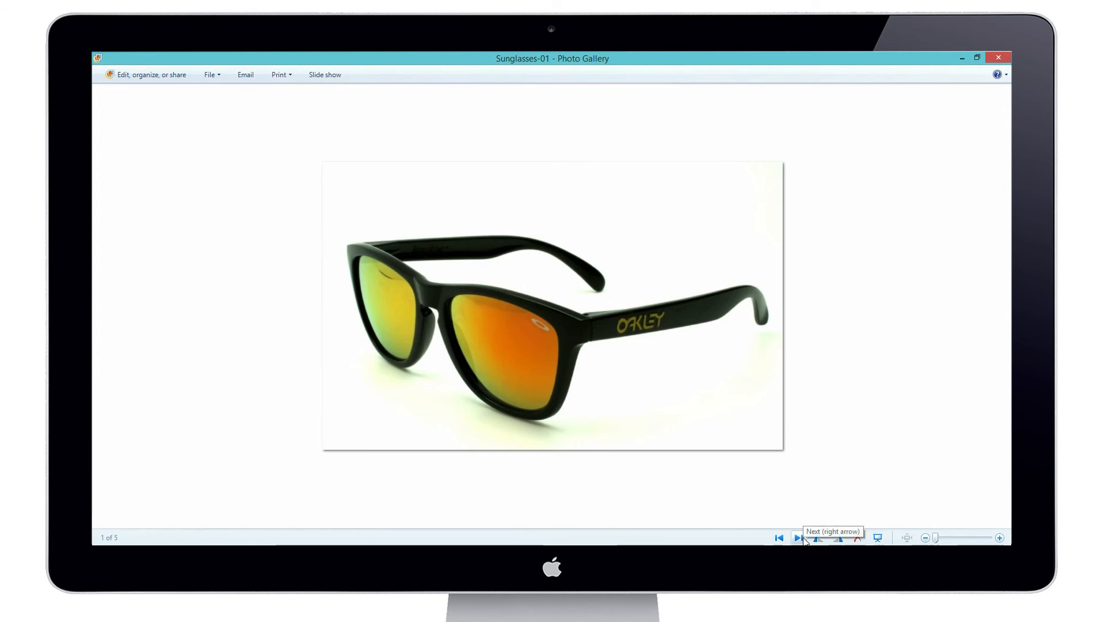
click(799, 538)
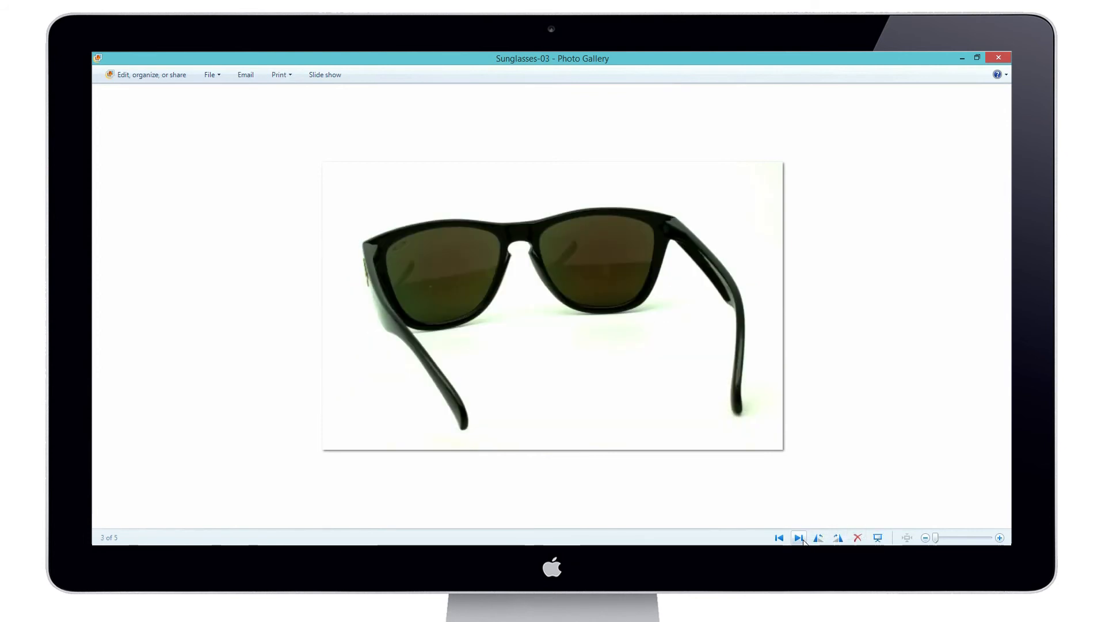
click(799, 537)
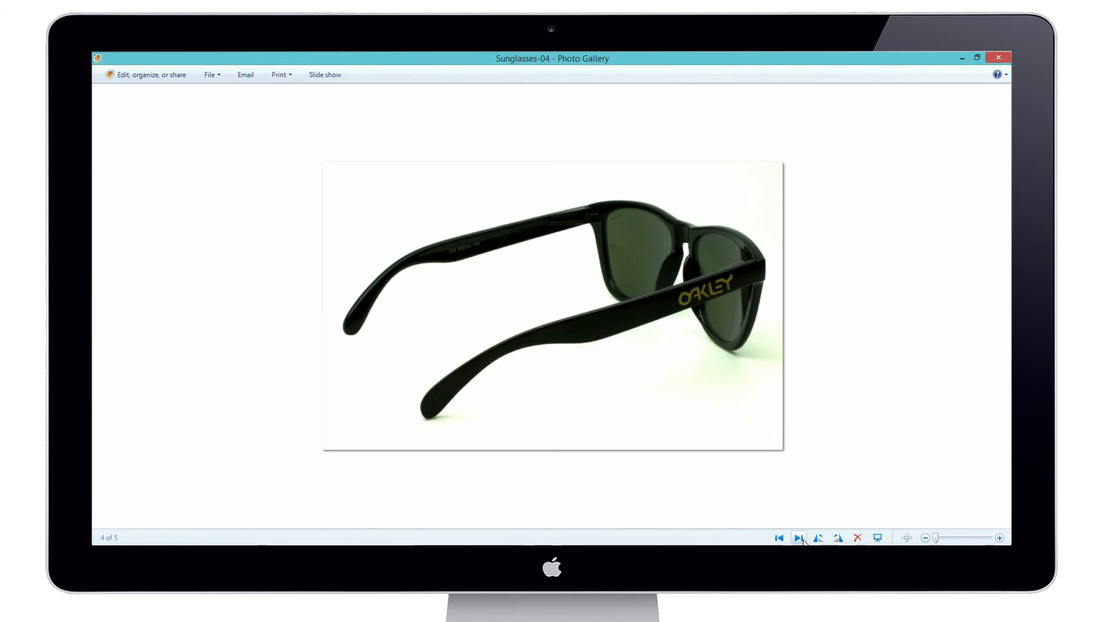